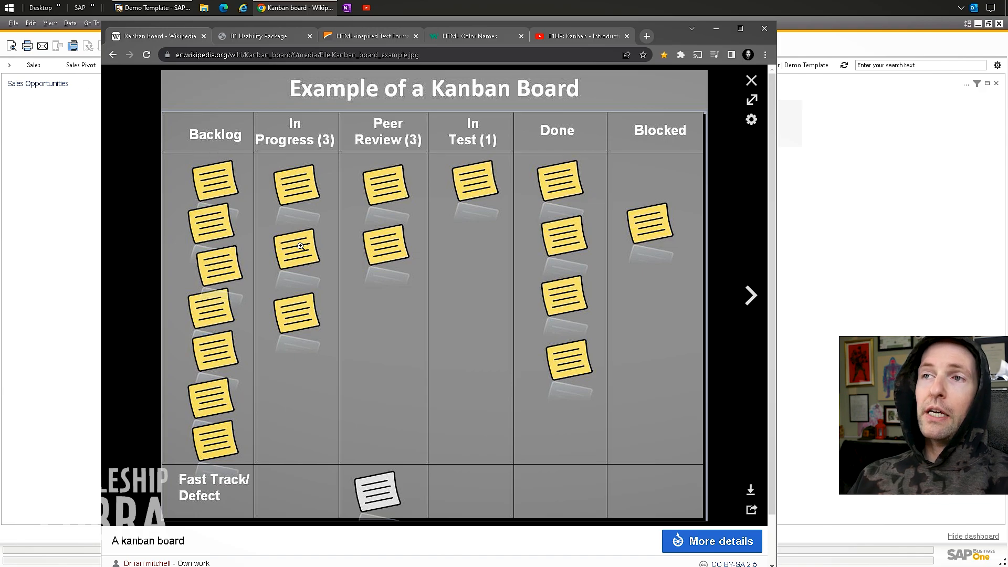
pyautogui.moveTo(305, 274)
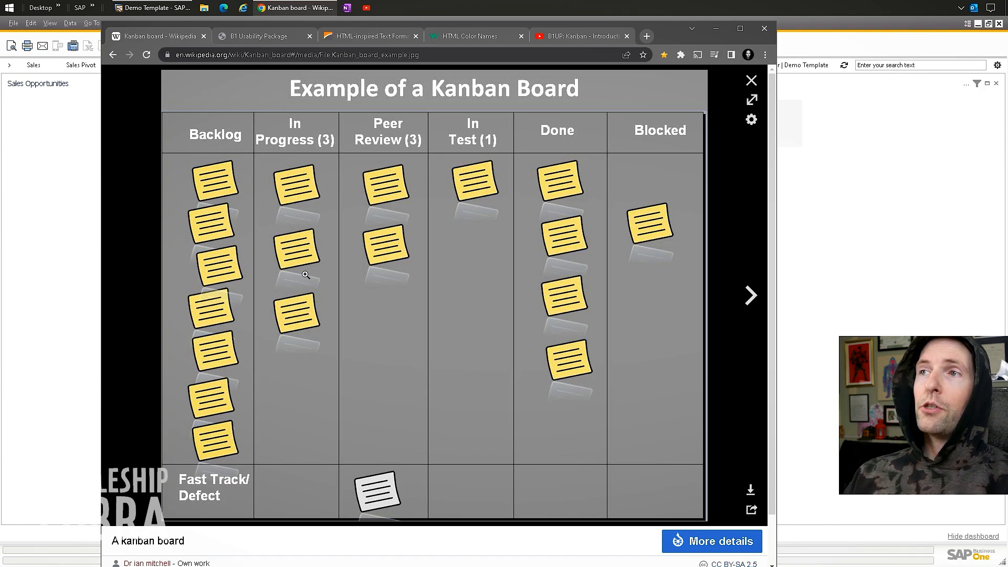
pyautogui.moveTo(697, 55)
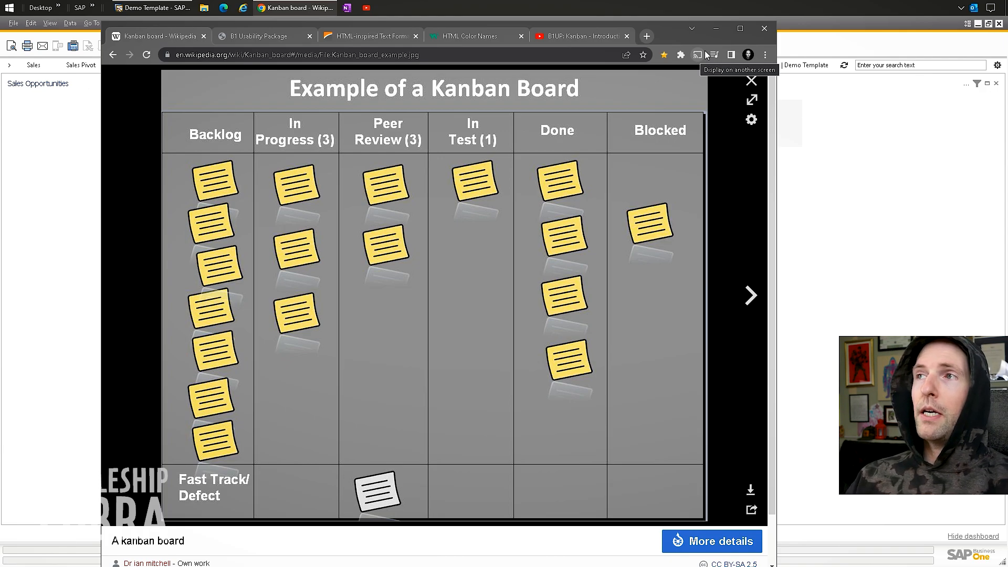
pyautogui.moveTo(597, 218)
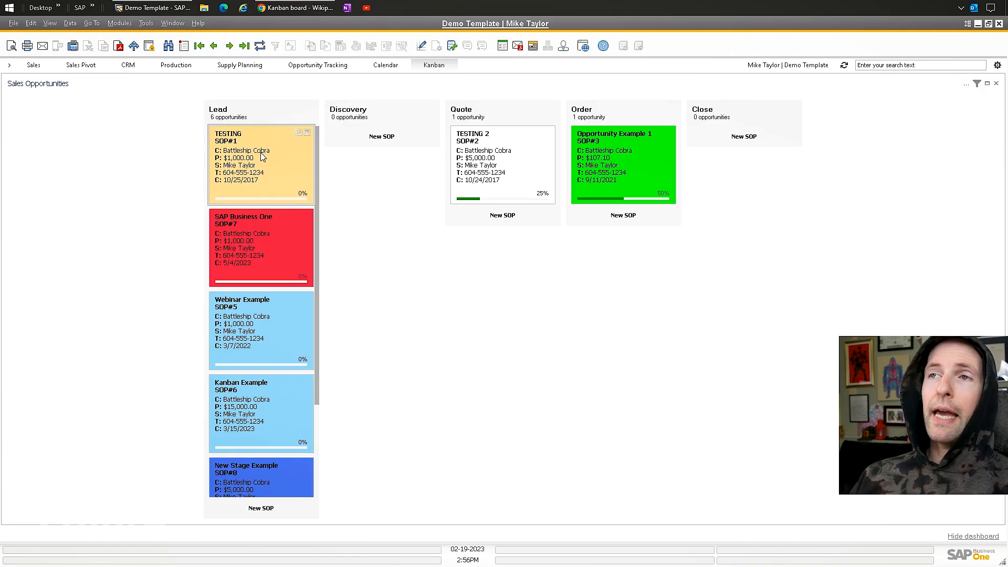
pyautogui.moveTo(266, 274)
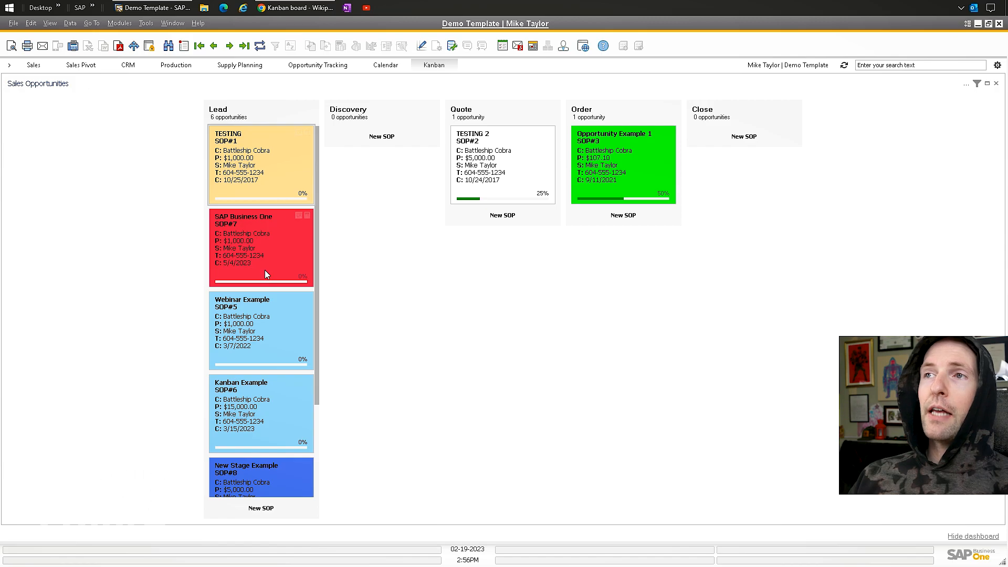
pyautogui.moveTo(765, 123)
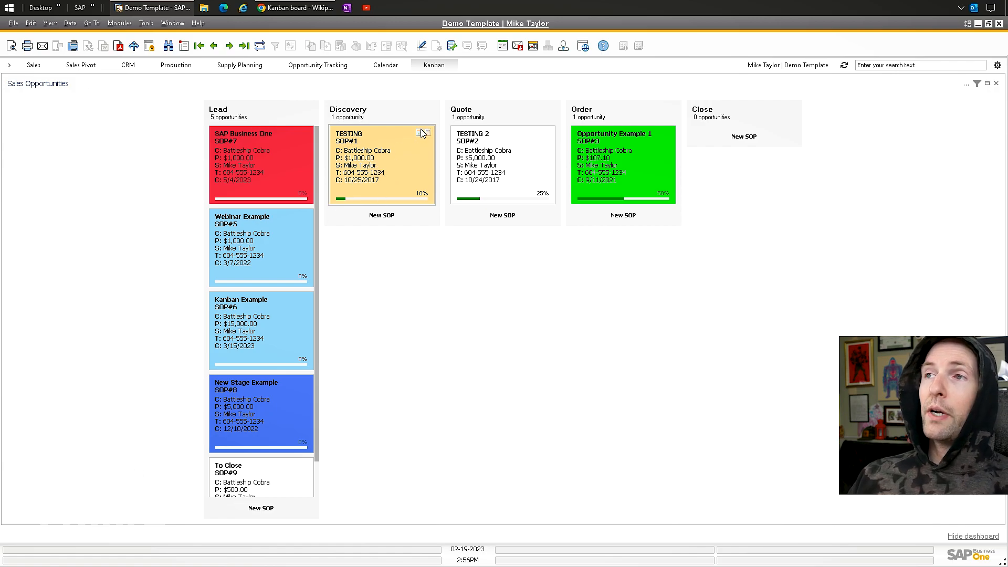
pyautogui.moveTo(422, 137)
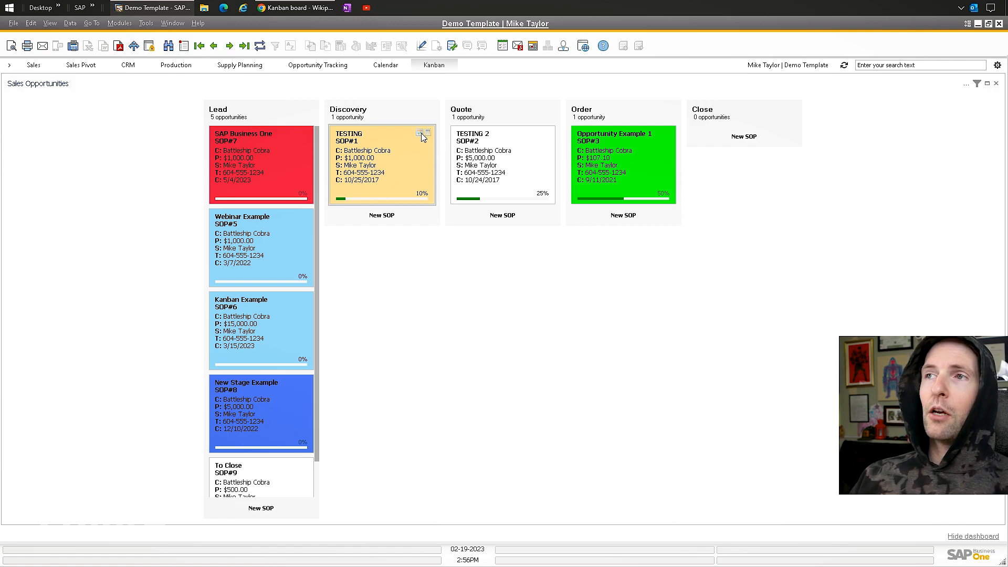
# Move the TESTING opportunity card back to the Lead stage.
pyautogui.click(427, 134)
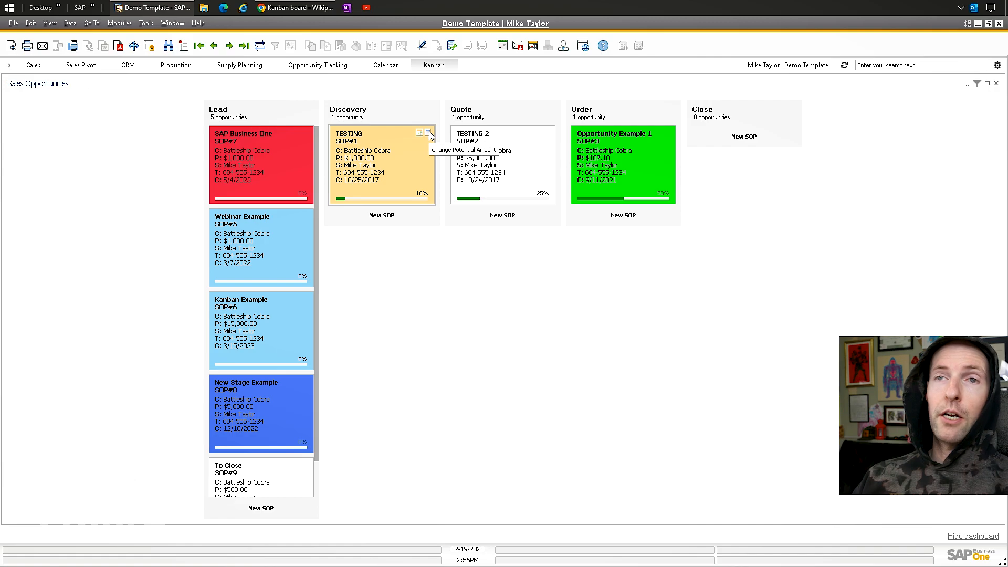
pyautogui.moveTo(384, 161)
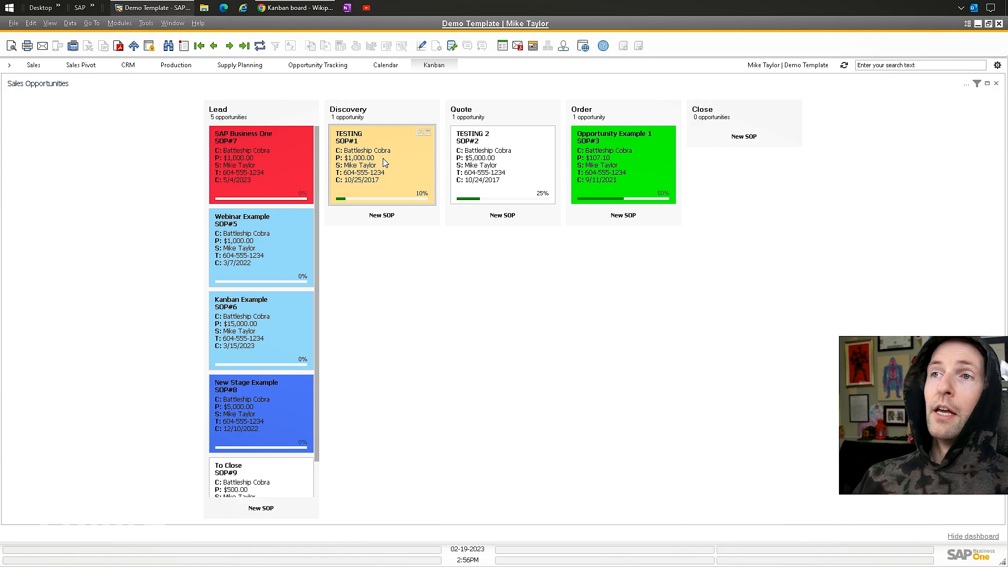
pyautogui.moveTo(381, 165); pyautogui.dragTo(260, 165)
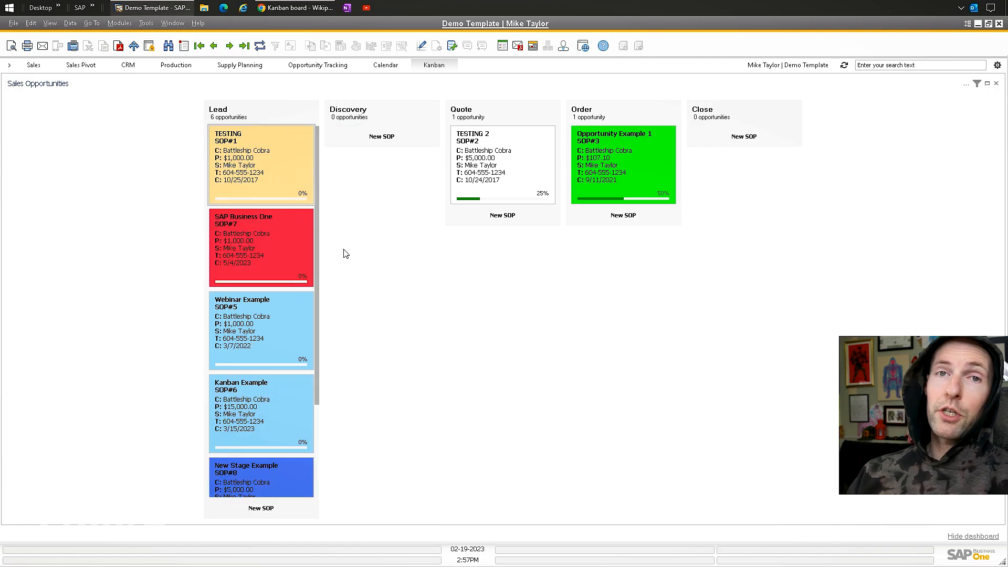
pyautogui.moveTo(627, 122)
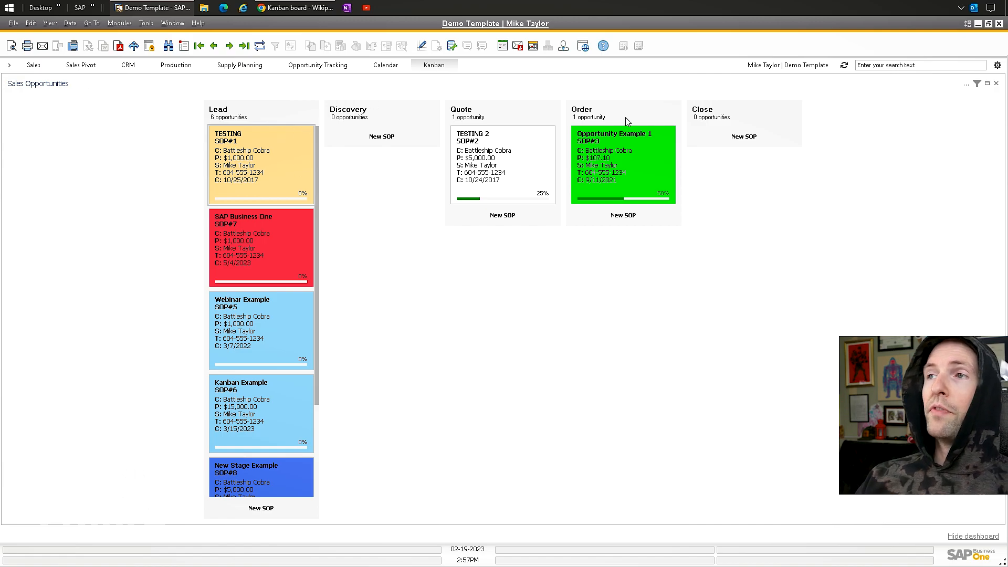
pyautogui.moveTo(350, 209)
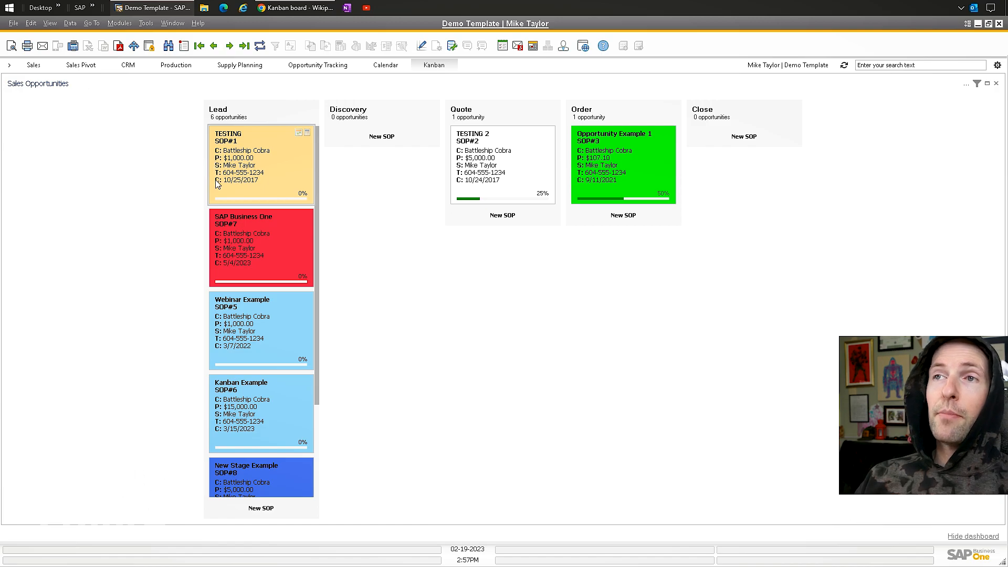
pyautogui.moveTo(206, 161)
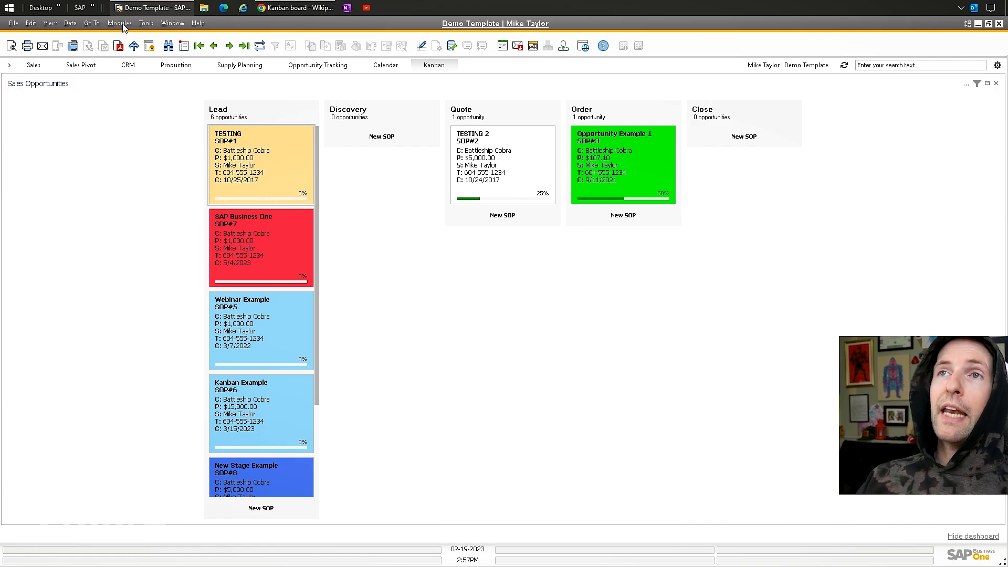
# Confirm the B1 Dashboard user selection in B1 Usability Config, acknowledge the restart notice and cancel.
pyautogui.click(120, 23)
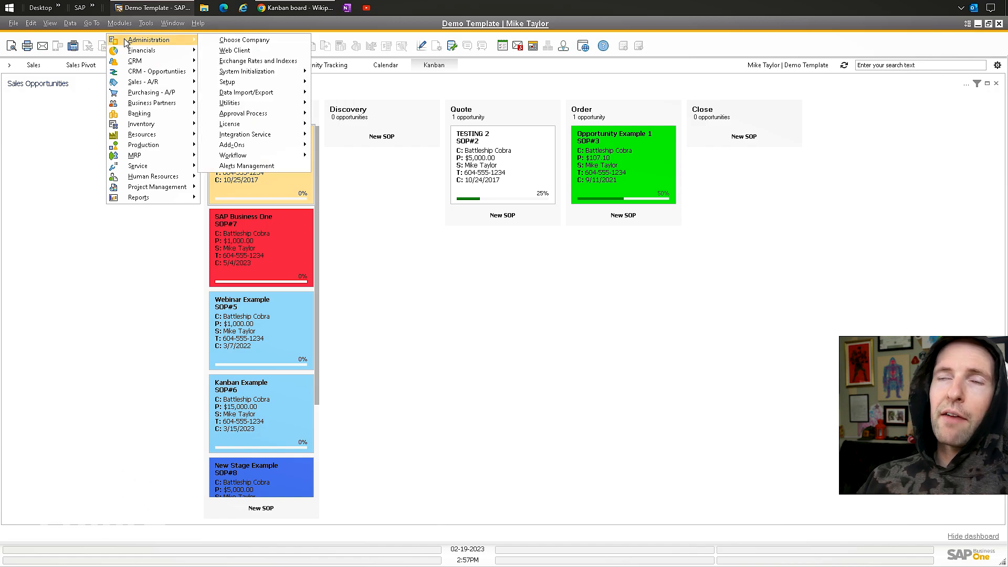
pyautogui.moveTo(358, 176)
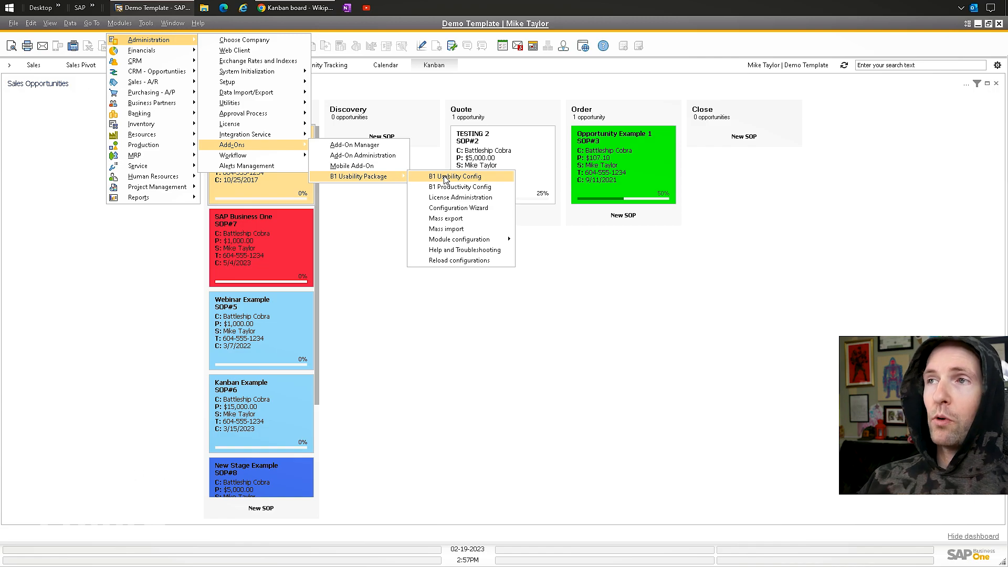
pyautogui.click(453, 177)
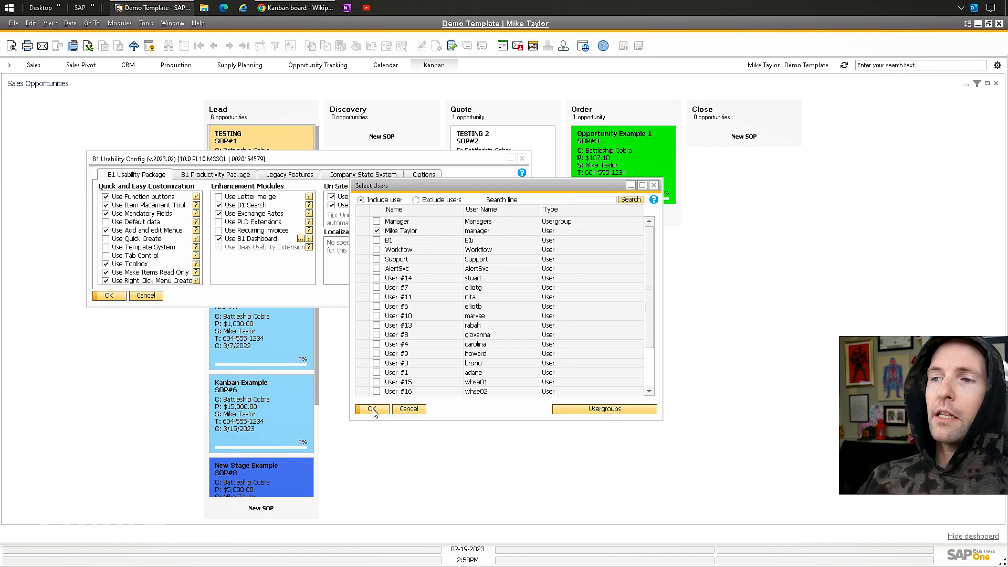
pyautogui.click(372, 410)
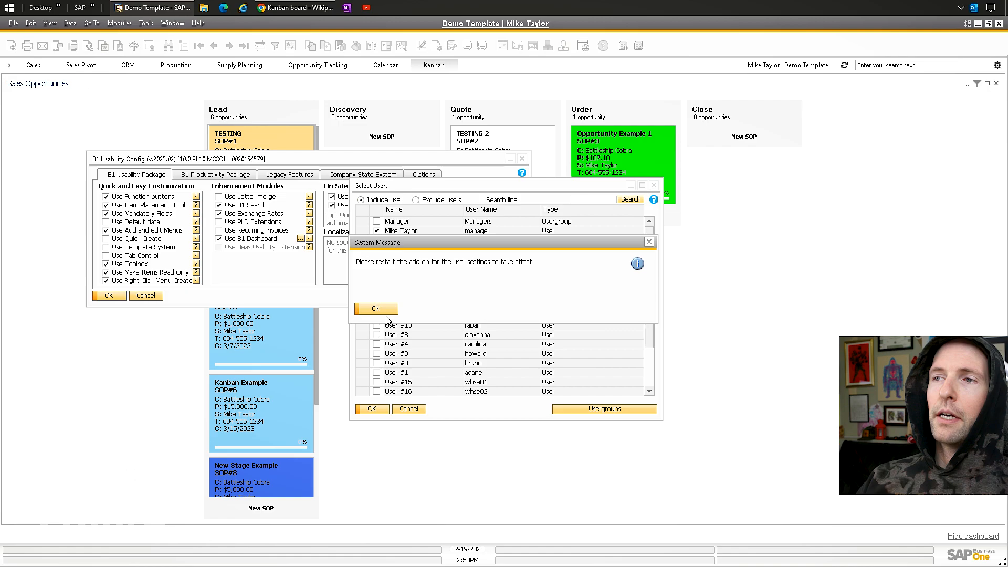
pyautogui.click(376, 309)
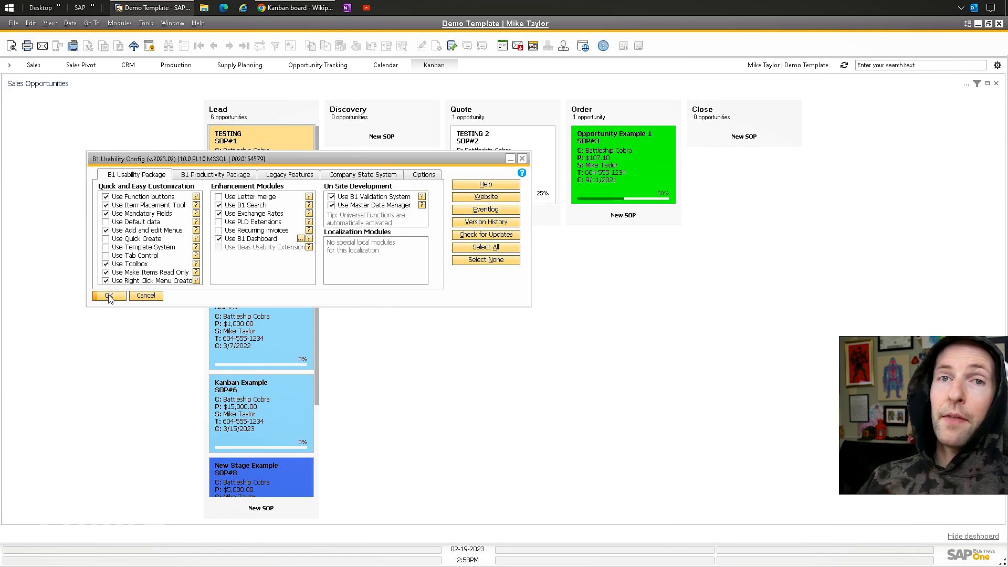
pyautogui.moveTo(142, 303)
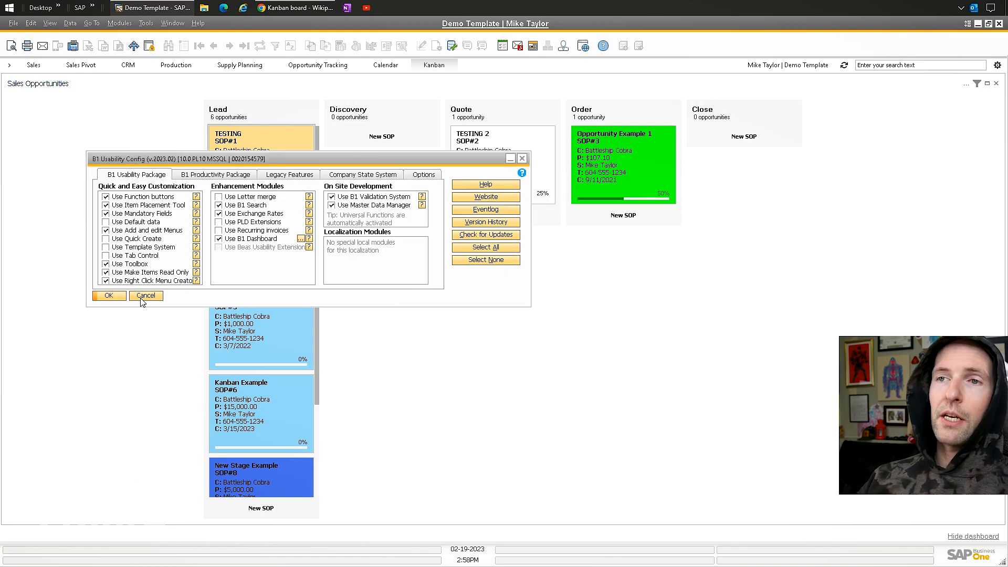
pyautogui.click(145, 296)
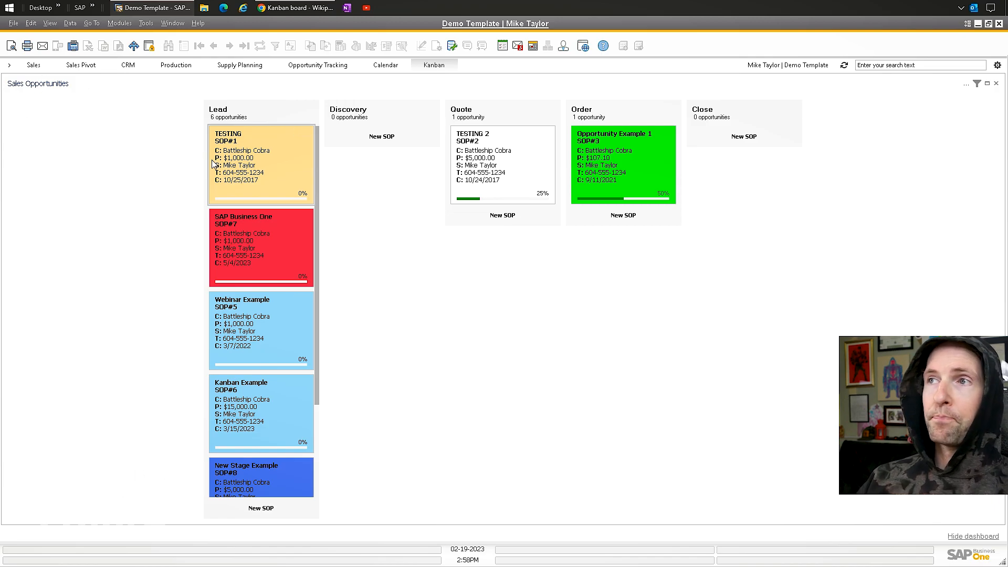
pyautogui.moveTo(366, 247)
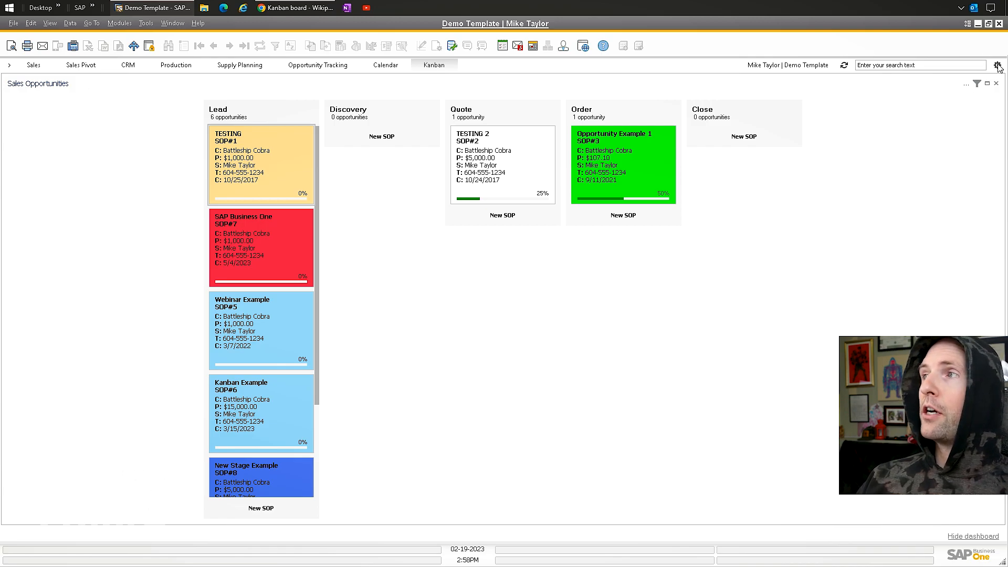
# Add a dashboard view named 'YT Example' via Add/Edit View Settings and switch to it.
pyautogui.click(998, 65)
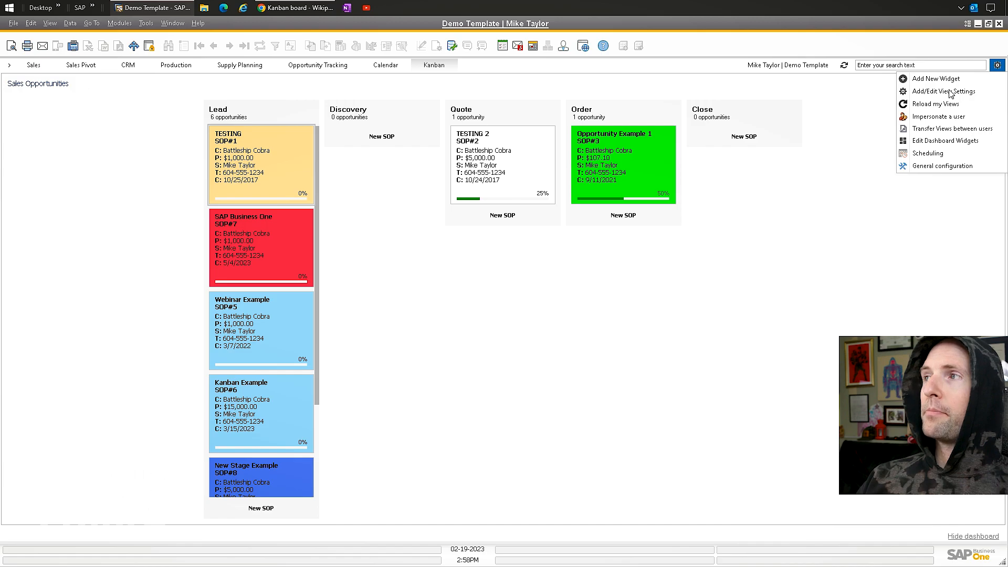
pyautogui.click(944, 91)
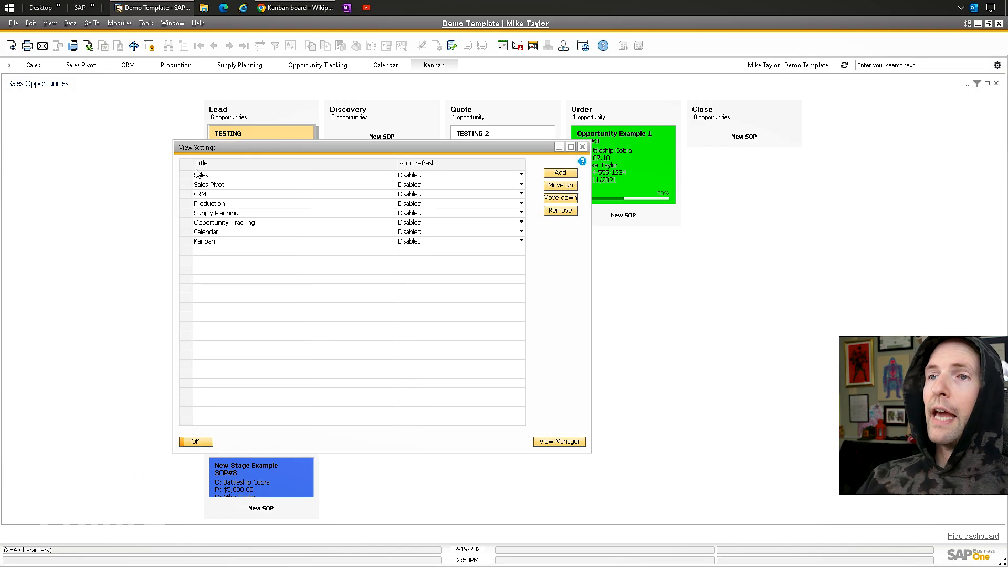
pyautogui.click(559, 172)
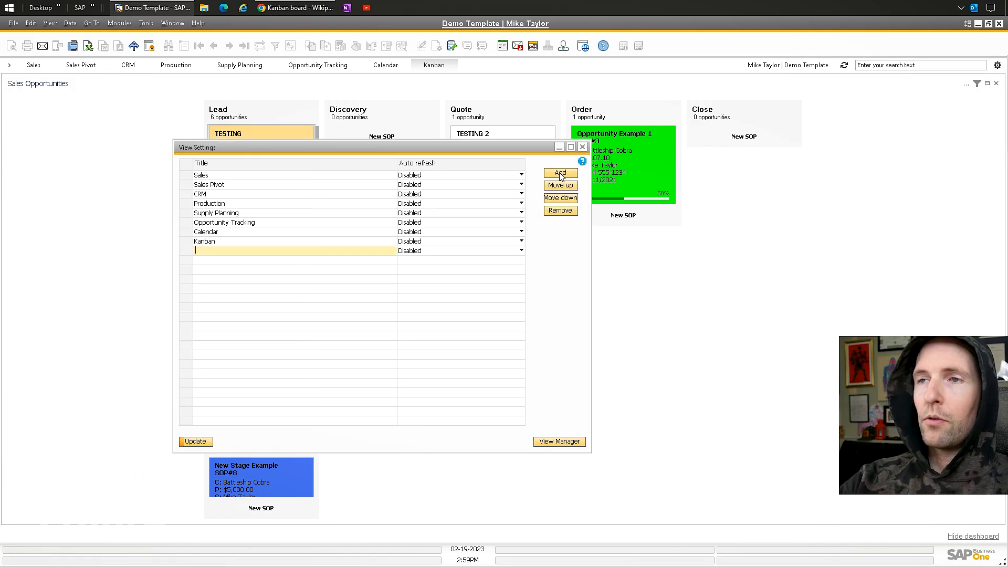
pyautogui.write('YT Example')
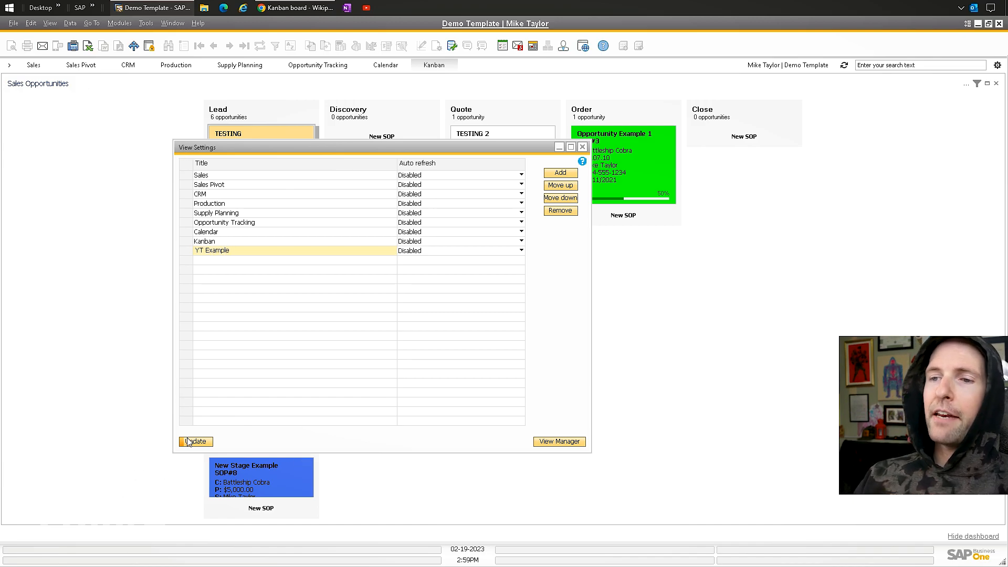
pyautogui.click(196, 443)
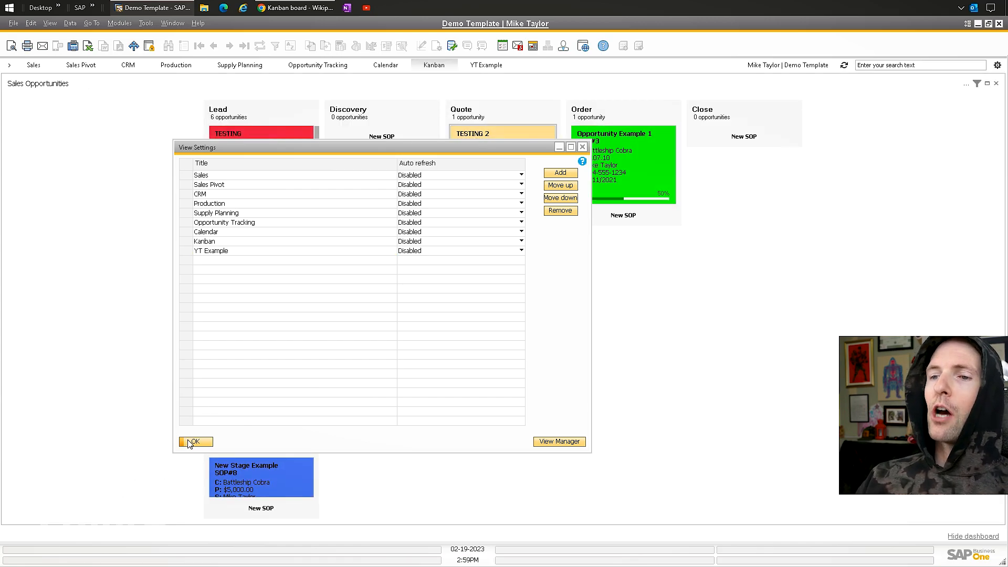
pyautogui.click(196, 442)
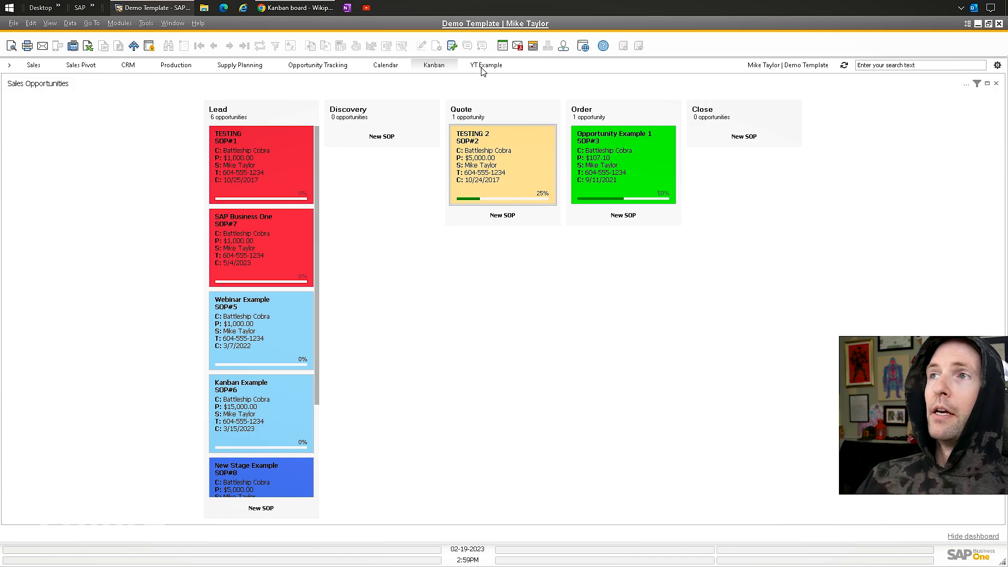
pyautogui.click(486, 65)
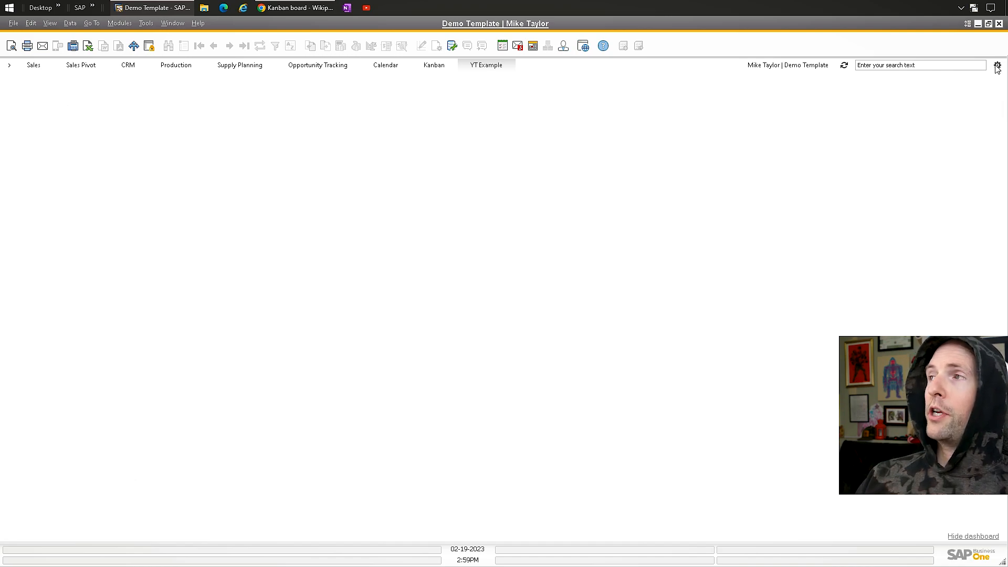
# Add a Kanban Board widget to the YT Example view showing the Sales Opportunities board.
pyautogui.click(998, 66)
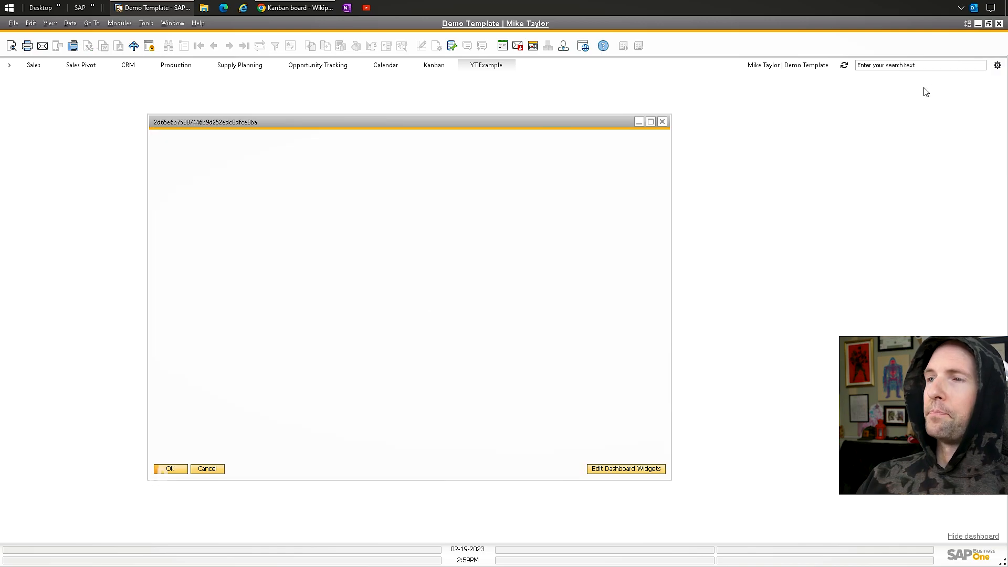
pyautogui.click(625, 469)
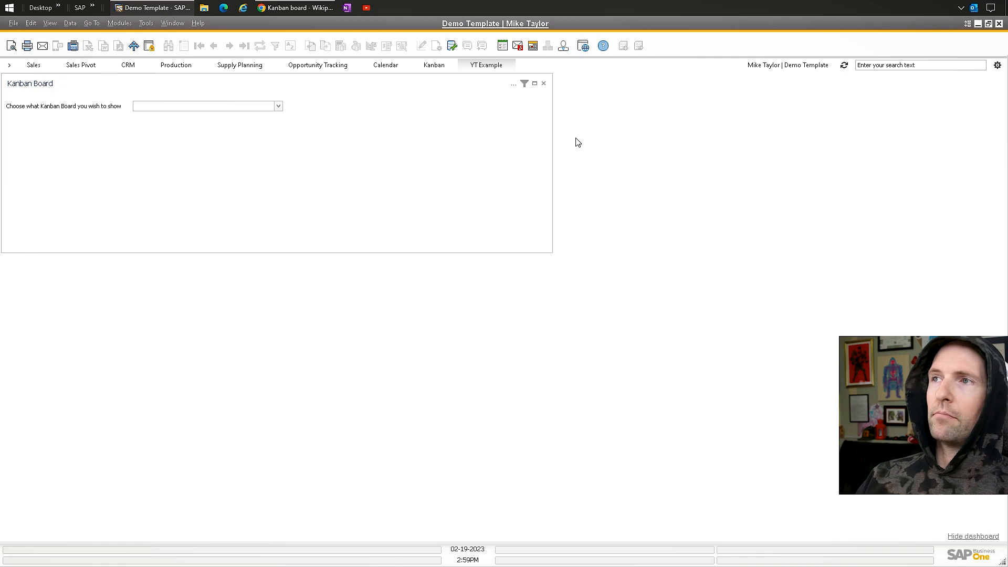
pyautogui.moveTo(836, 438)
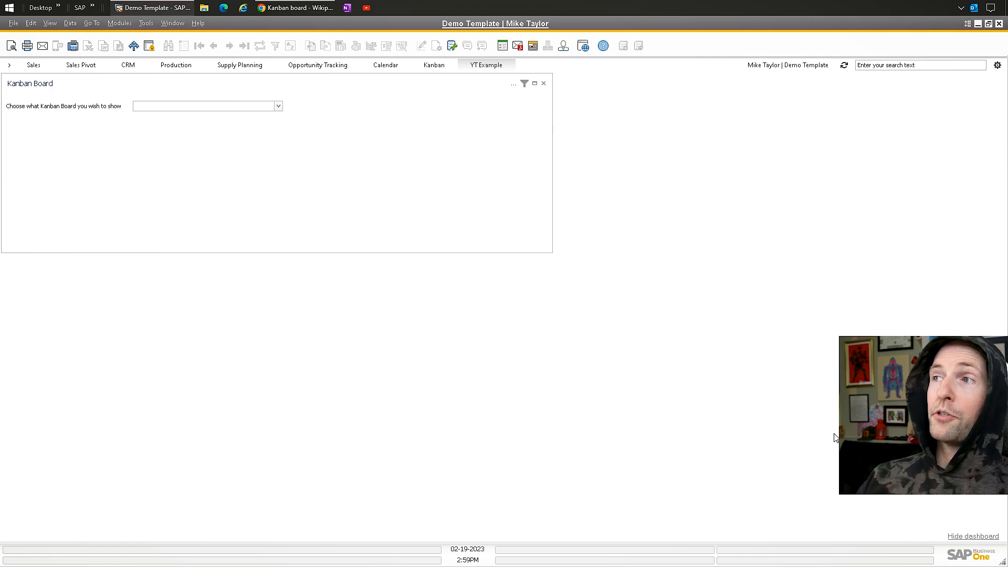
pyautogui.moveTo(967, 169)
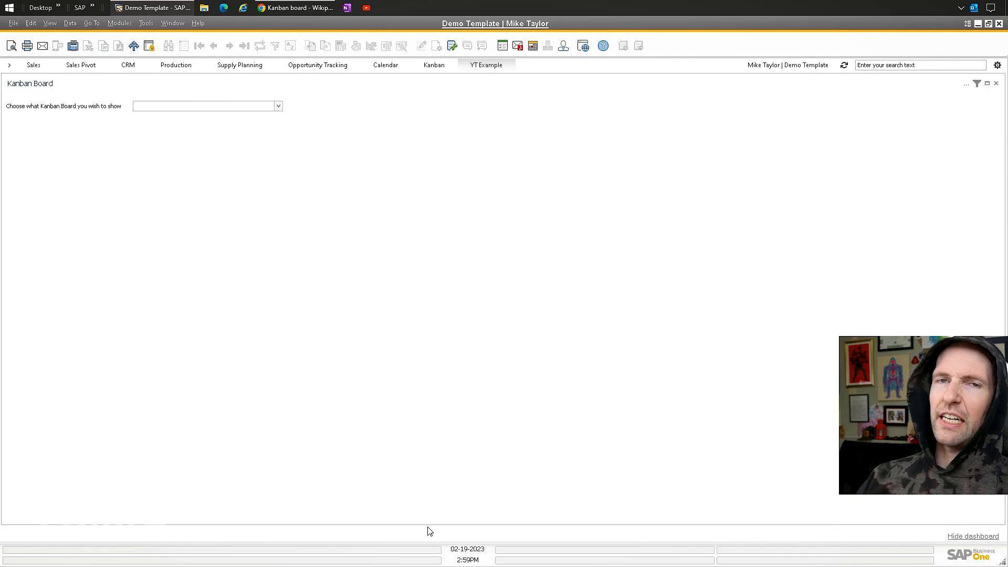
pyautogui.click(278, 106)
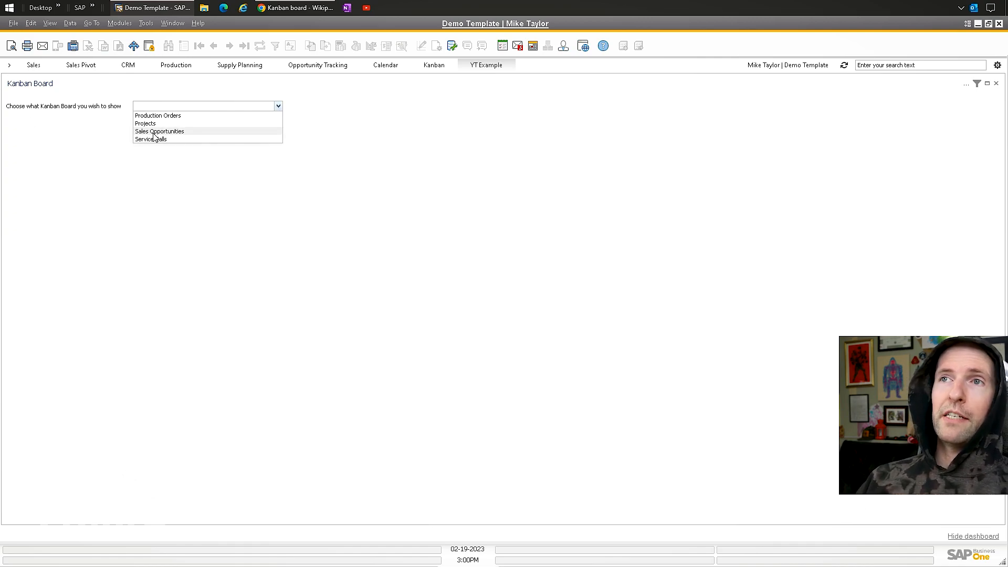
pyautogui.click(159, 132)
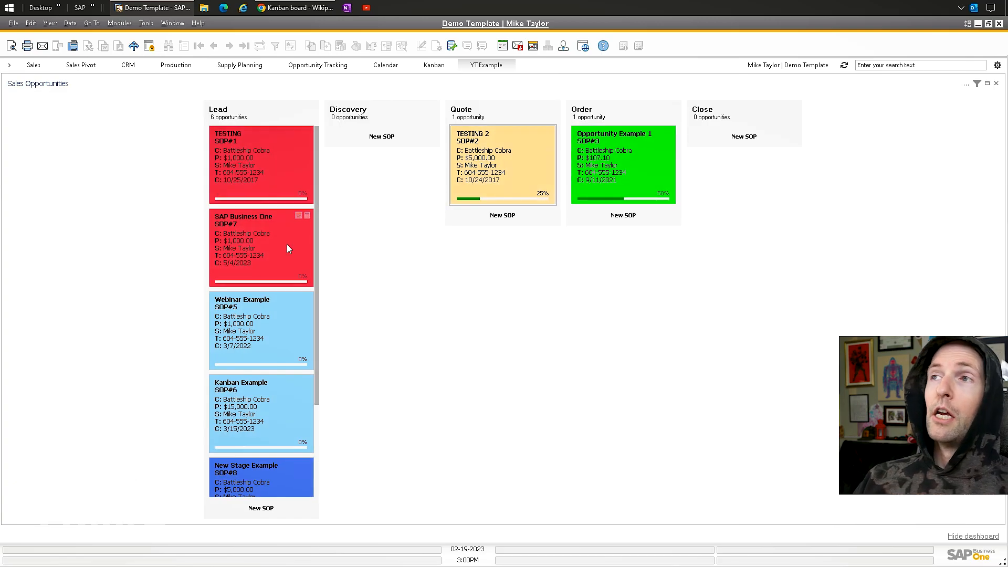
pyautogui.moveTo(365, 350)
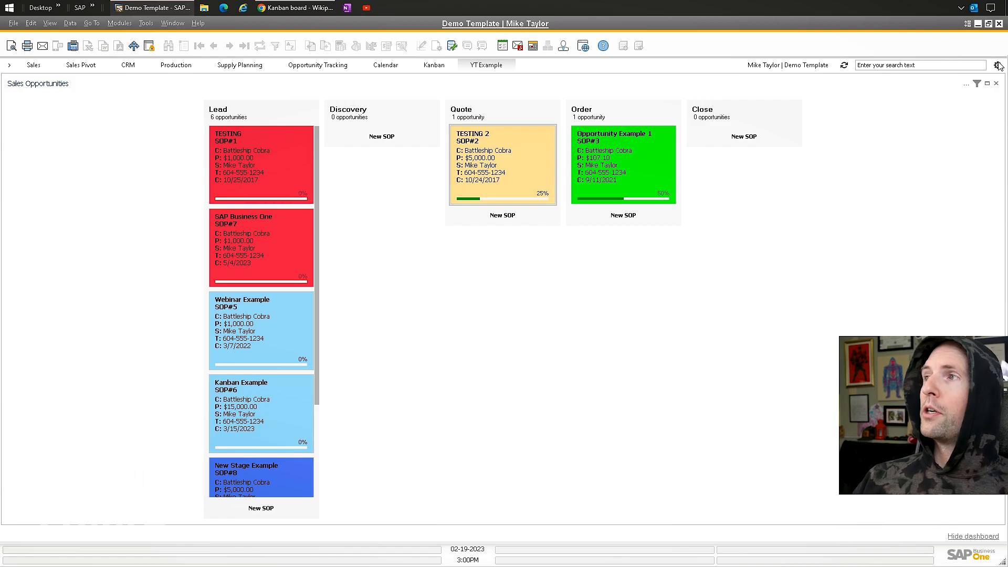
# Open Edit Dashboard Widgets and select the Customer Dashboard entry in the list.
pyautogui.click(997, 65)
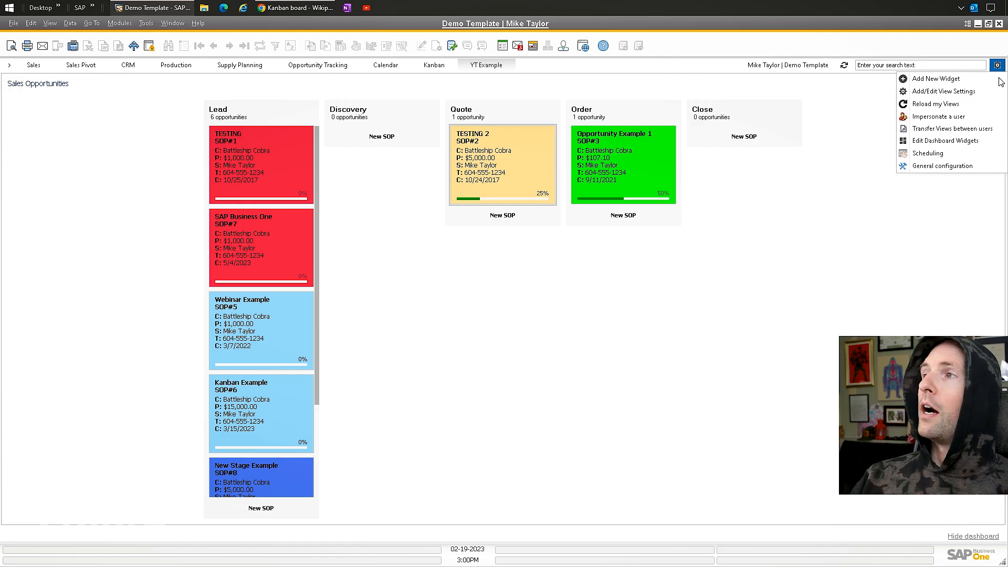
pyautogui.moveTo(927, 115)
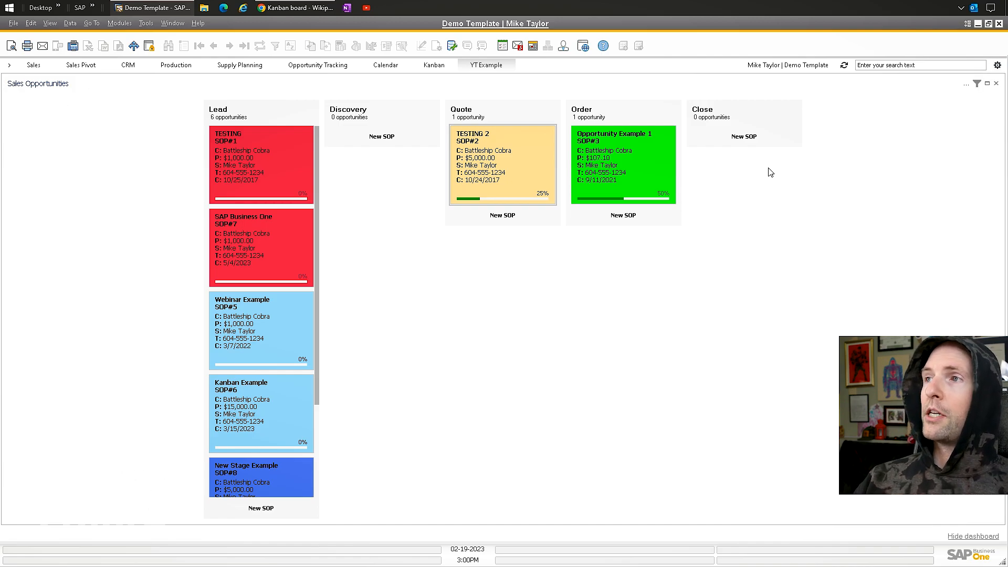
pyautogui.click(998, 65)
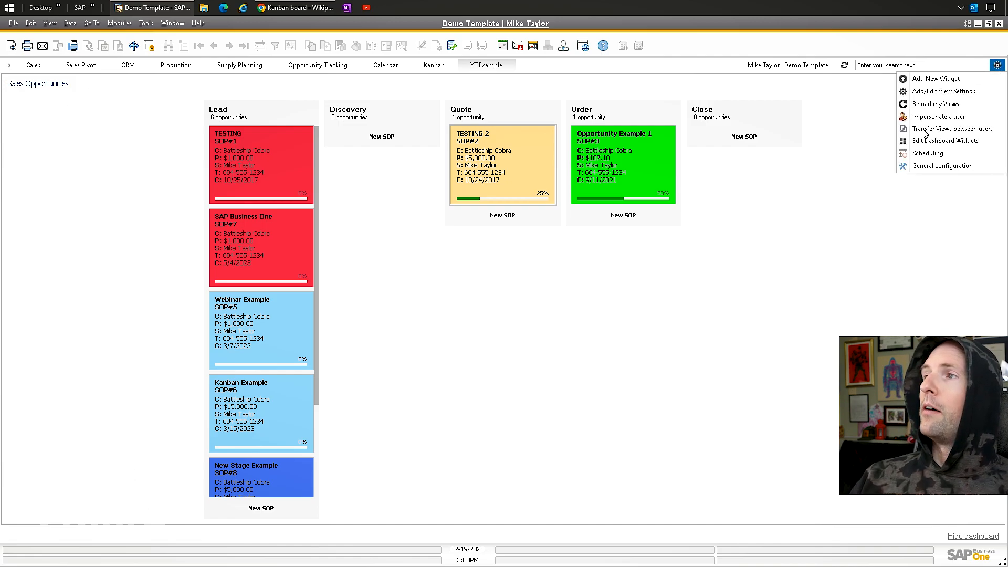
pyautogui.moveTo(932, 145)
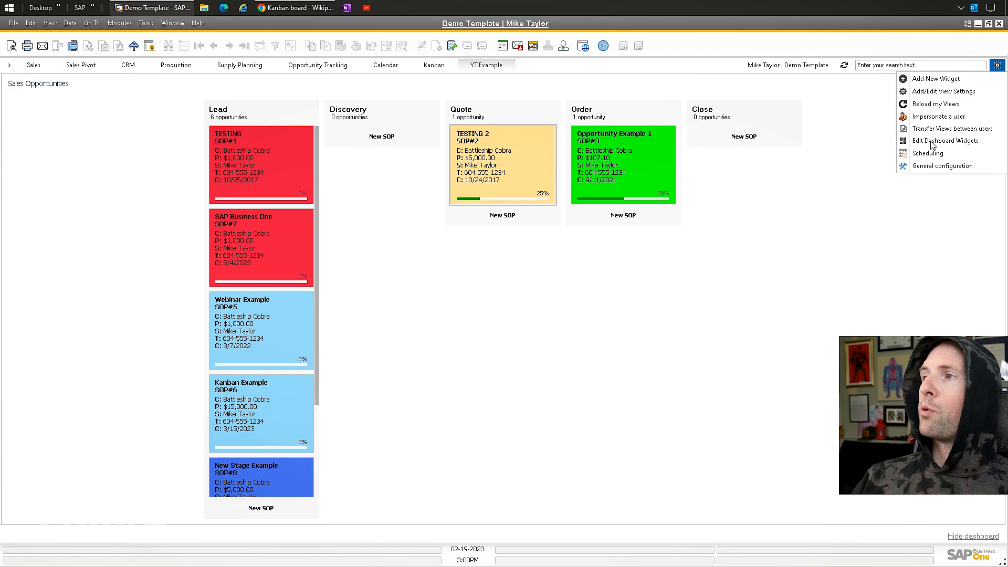
pyautogui.click(946, 139)
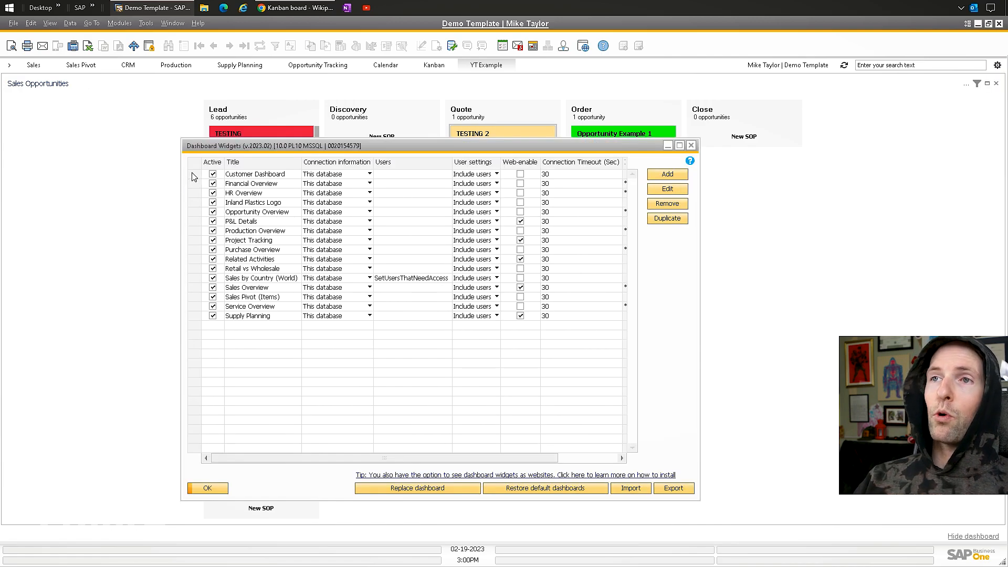
pyautogui.click(255, 174)
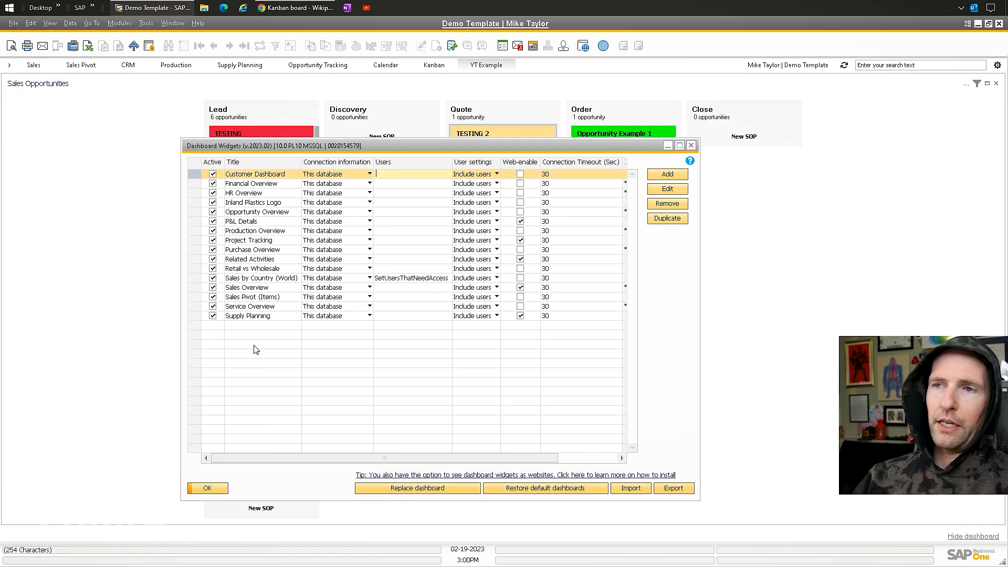
pyautogui.moveTo(250, 321)
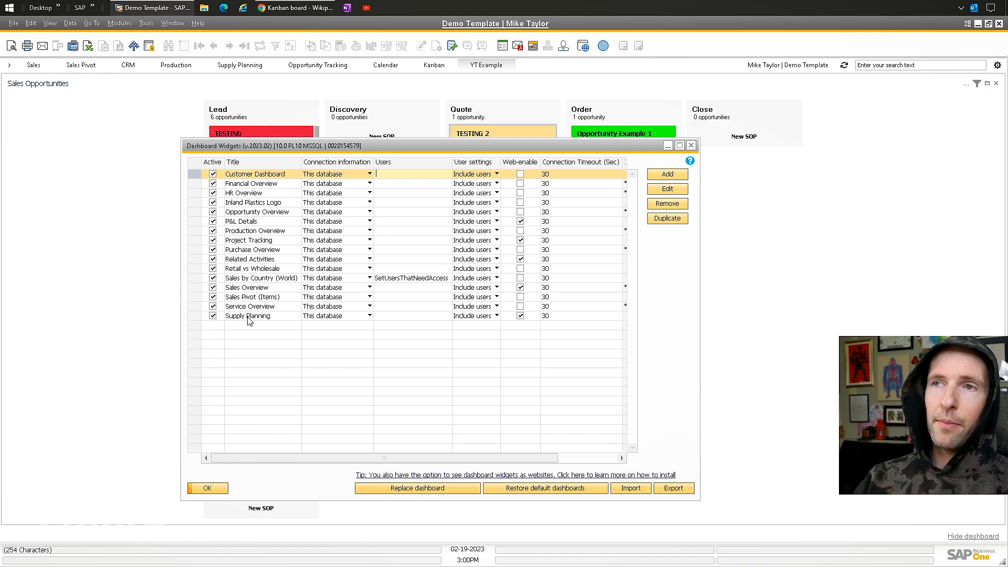
# Close the widget list, view the TESTING 2 opportunity, scroll the Lead column and go to the Kanban help page.
pyautogui.click(207, 488)
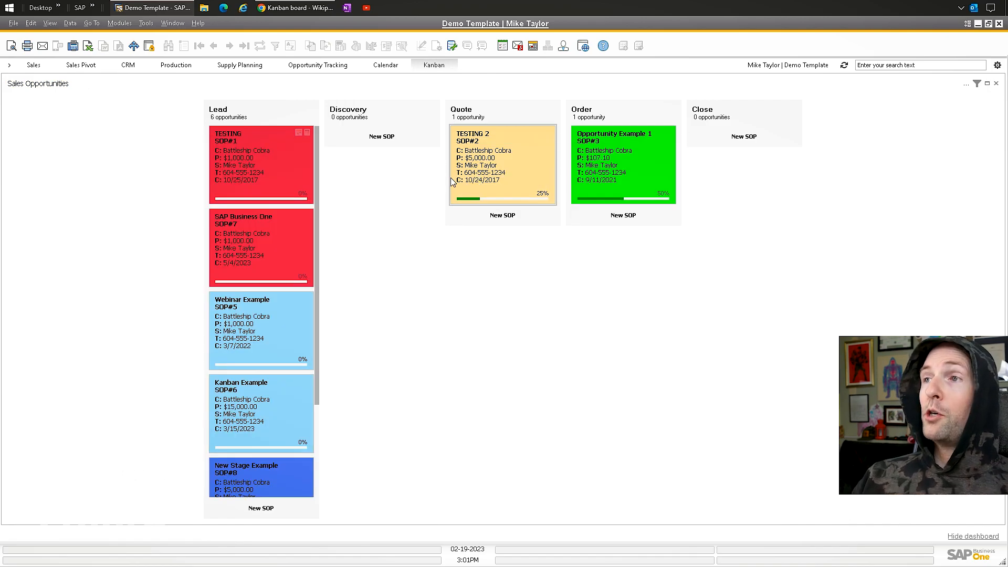
pyautogui.moveTo(488, 187)
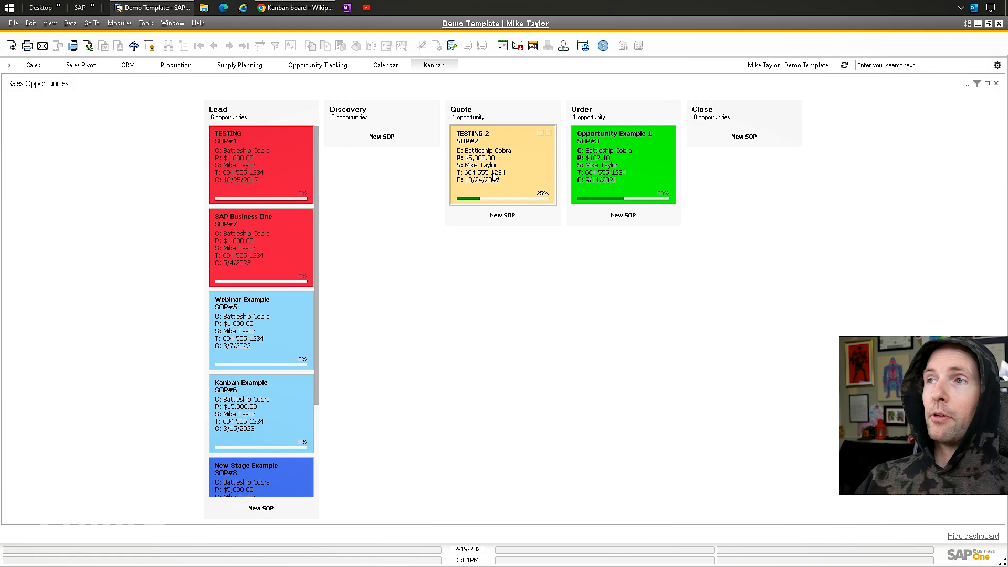
pyautogui.doubleClick(502, 161)
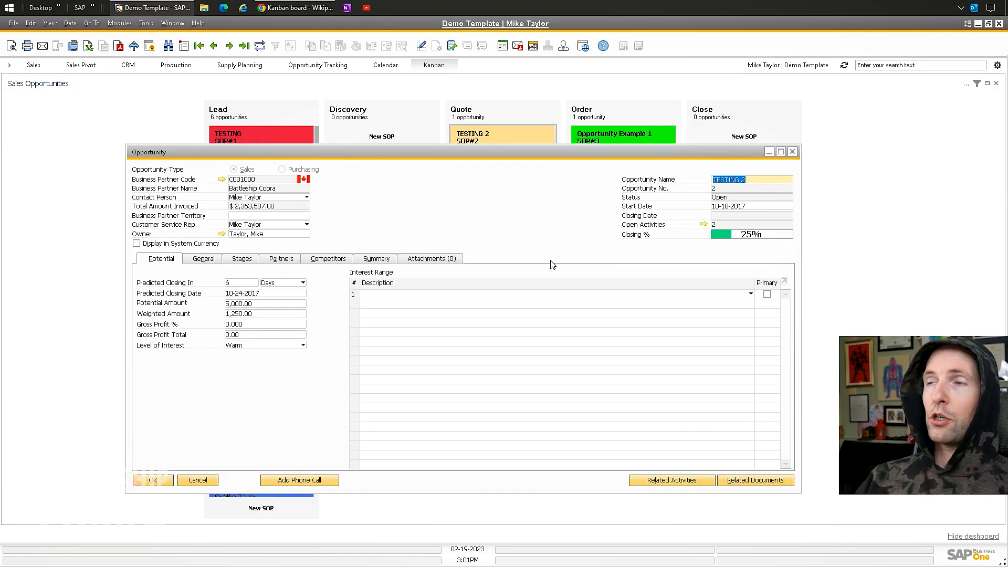
pyautogui.moveTo(605, 156)
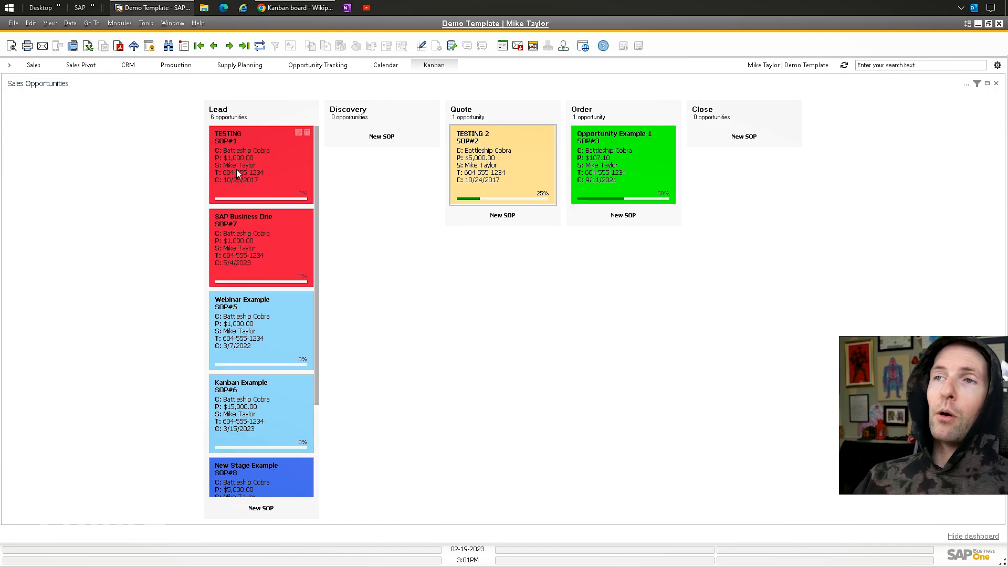
pyautogui.moveTo(506, 165)
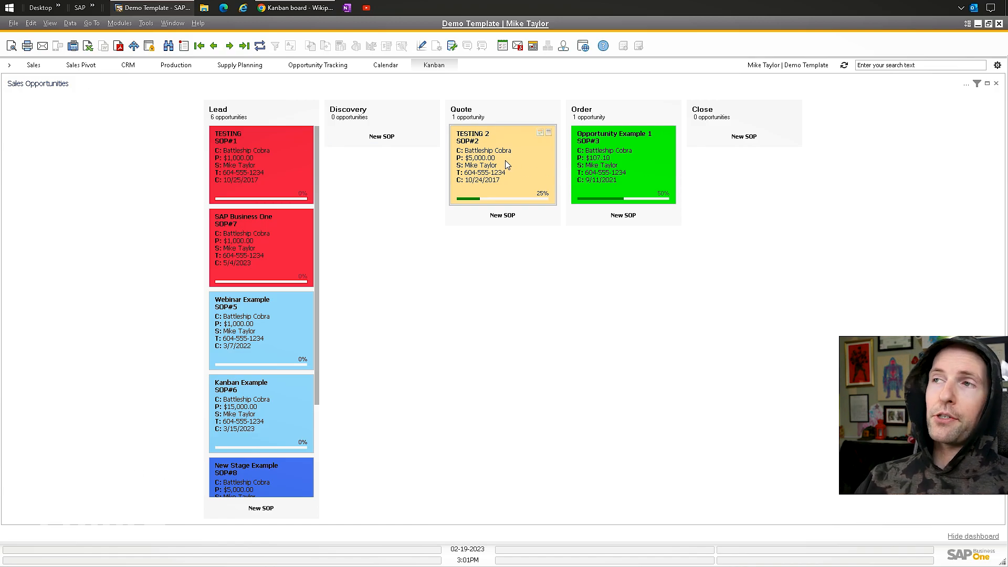
pyautogui.moveTo(512, 186)
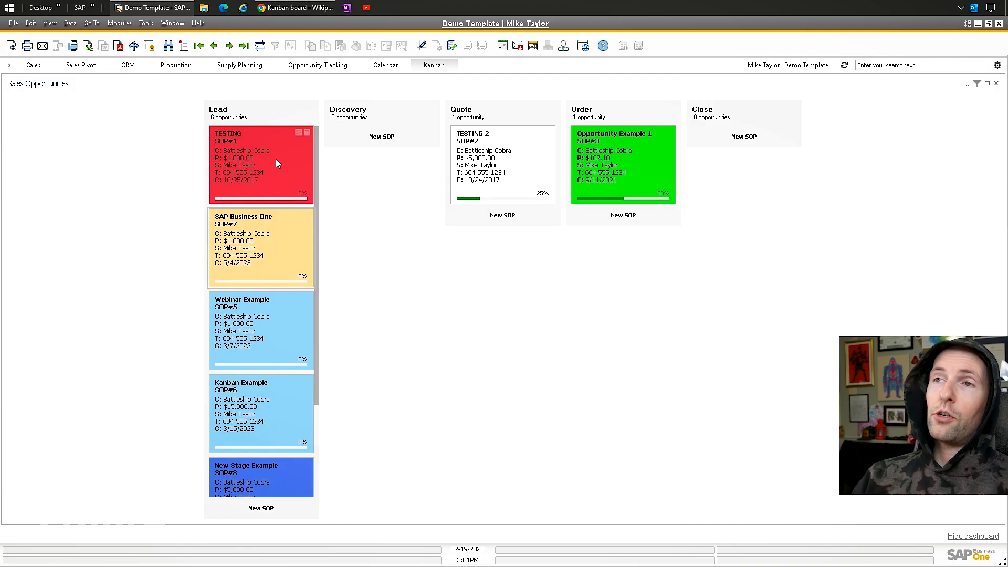
pyautogui.moveTo(327, 217)
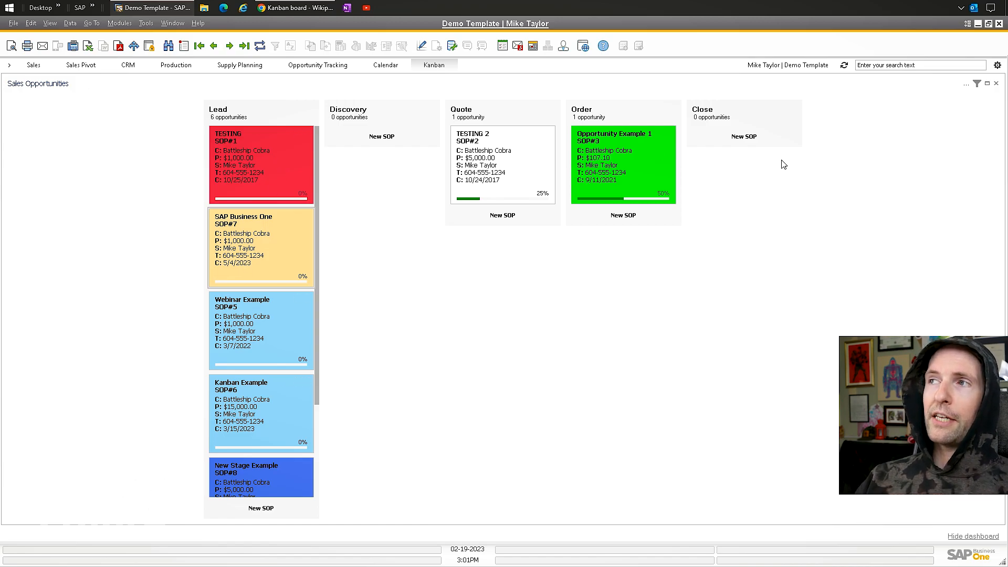
pyautogui.moveTo(327, 233)
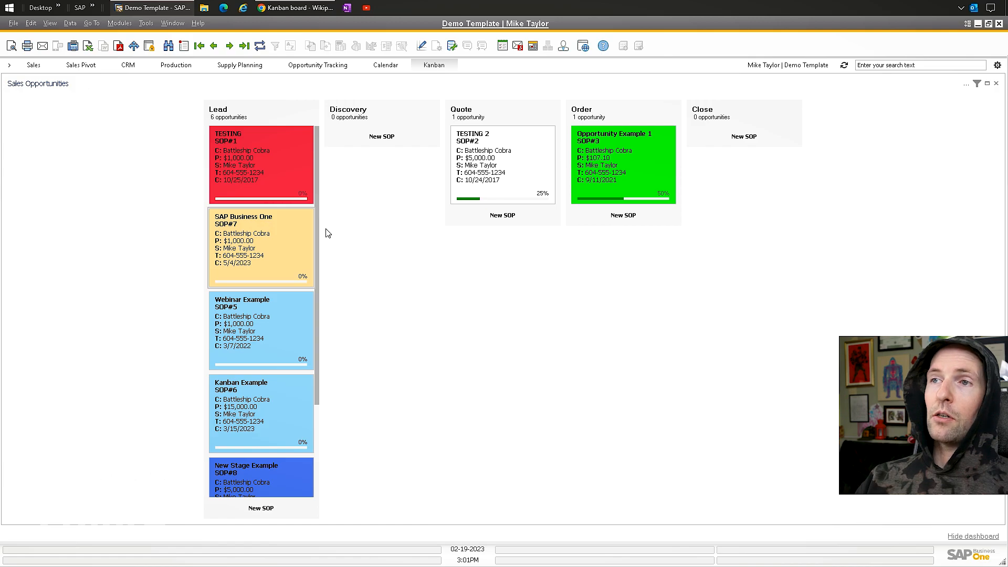
pyautogui.scroll(-3)
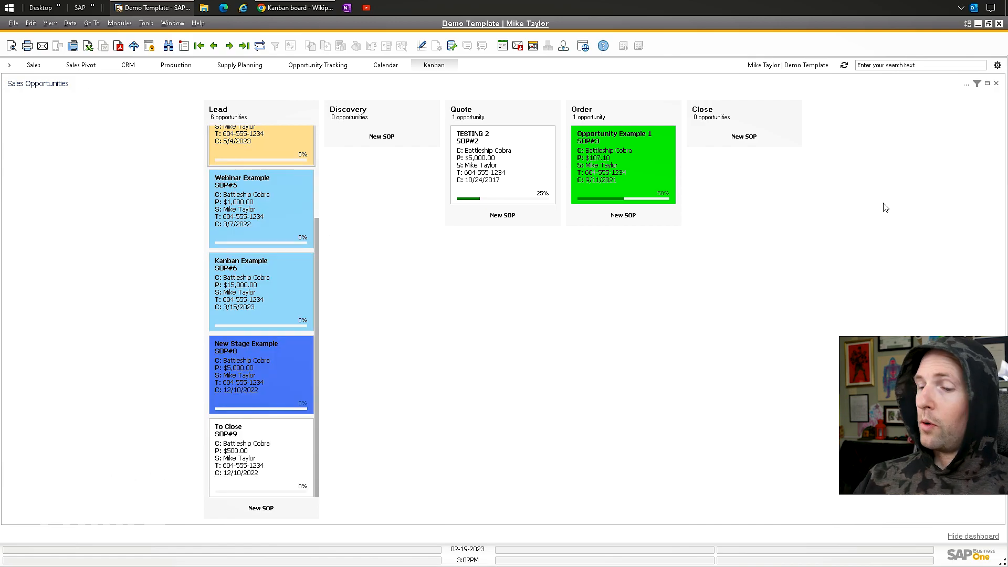
pyautogui.click(293, 8)
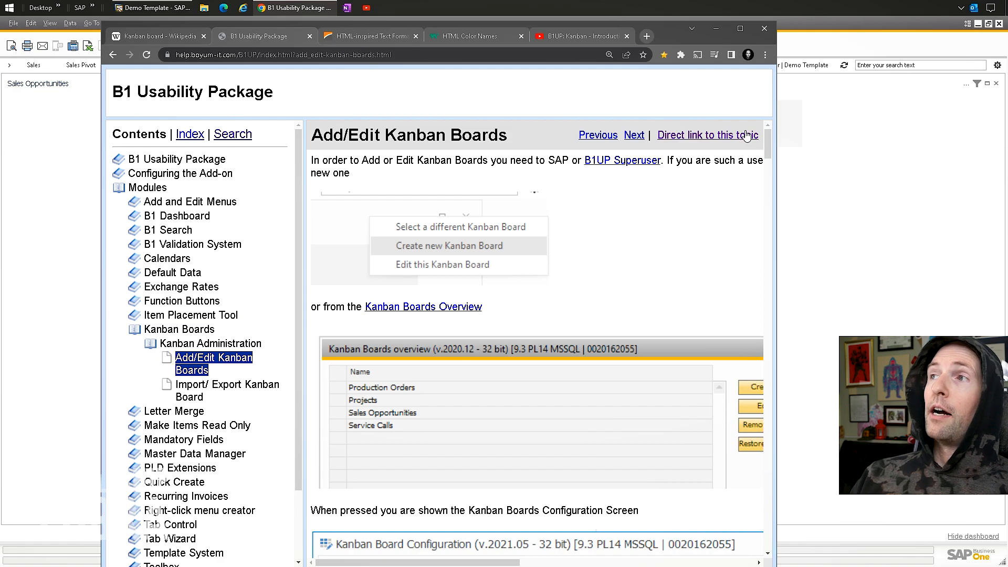
pyautogui.scroll(-3)
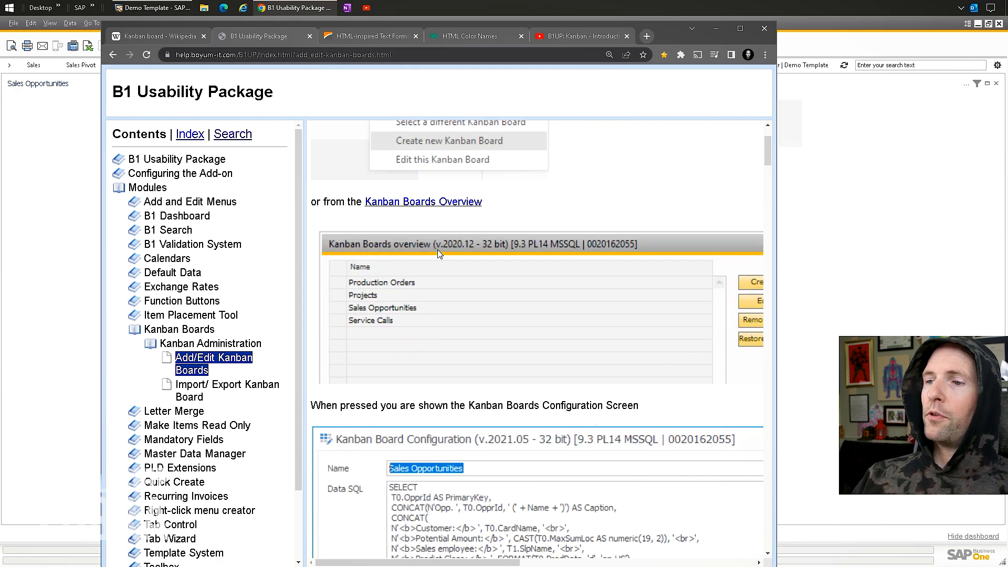
pyautogui.scroll(-3)
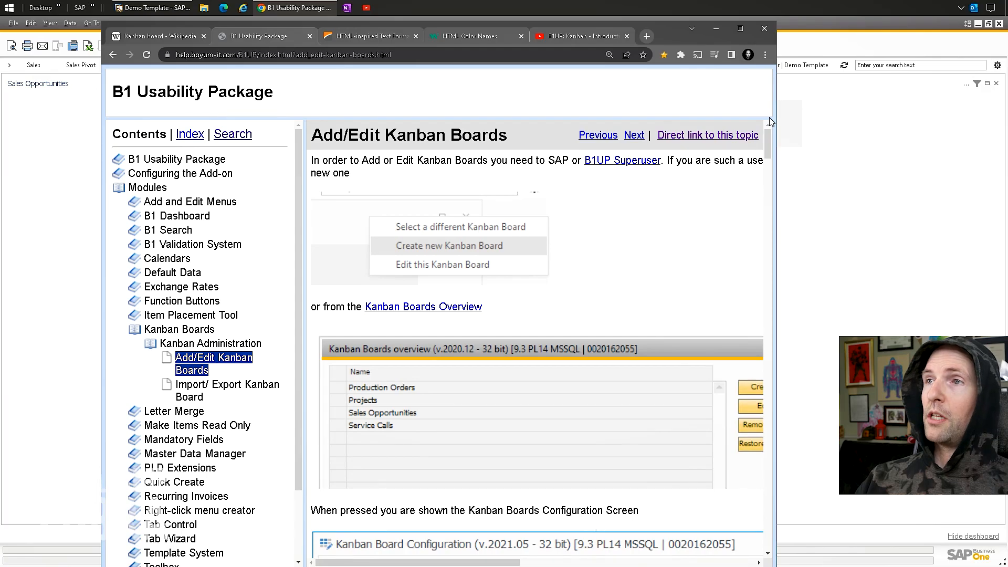
# Return to SAP and edit the Sales Opportunities Kanban board to see its Data SQL and Columns SQL.
pyautogui.click(149, 7)
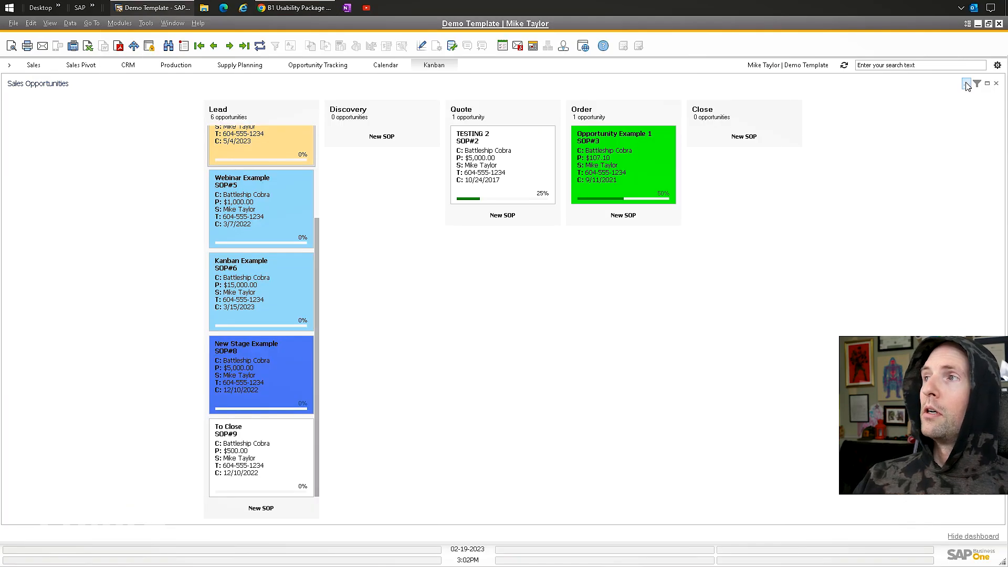
pyautogui.click(977, 84)
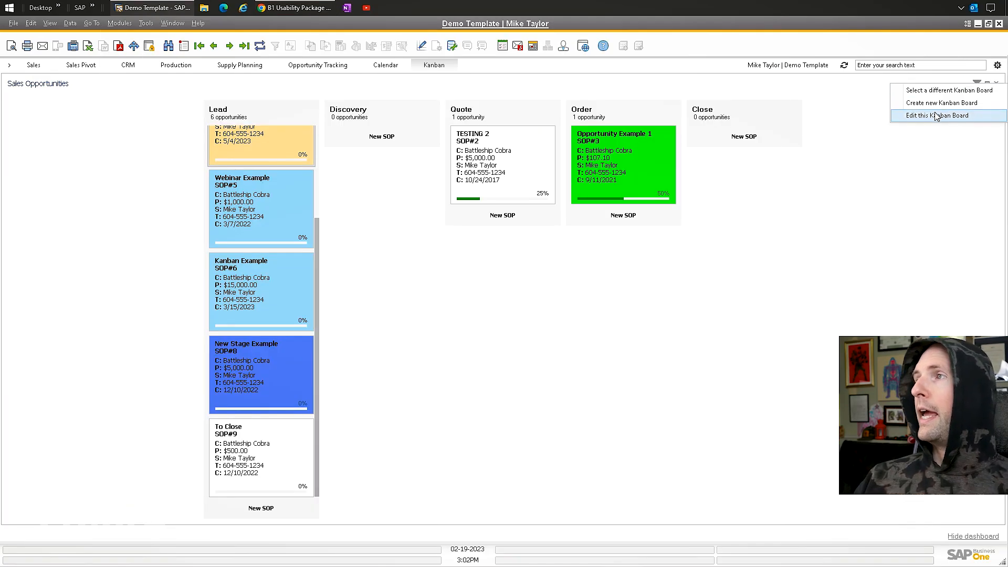
pyautogui.click(930, 115)
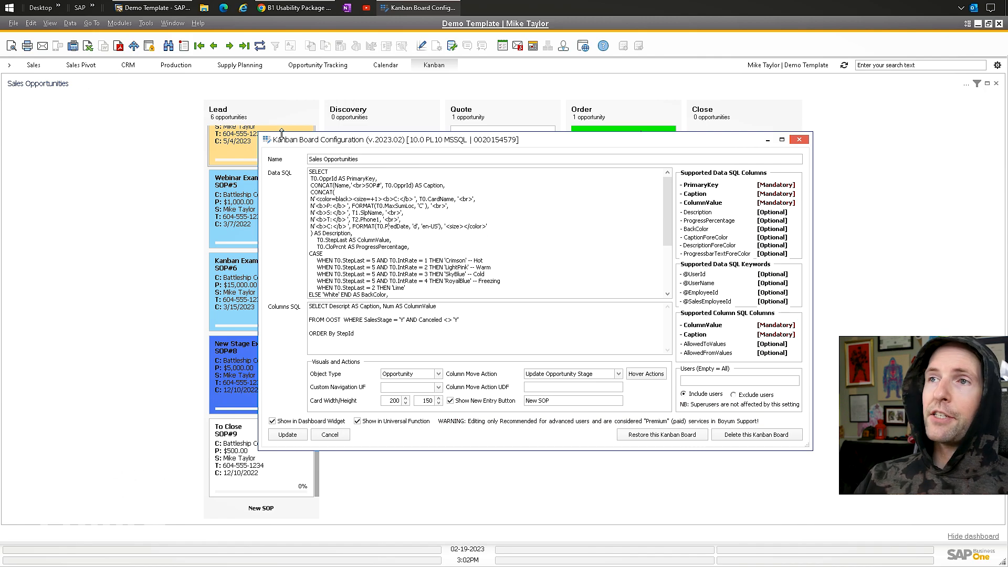
pyautogui.moveTo(449, 218)
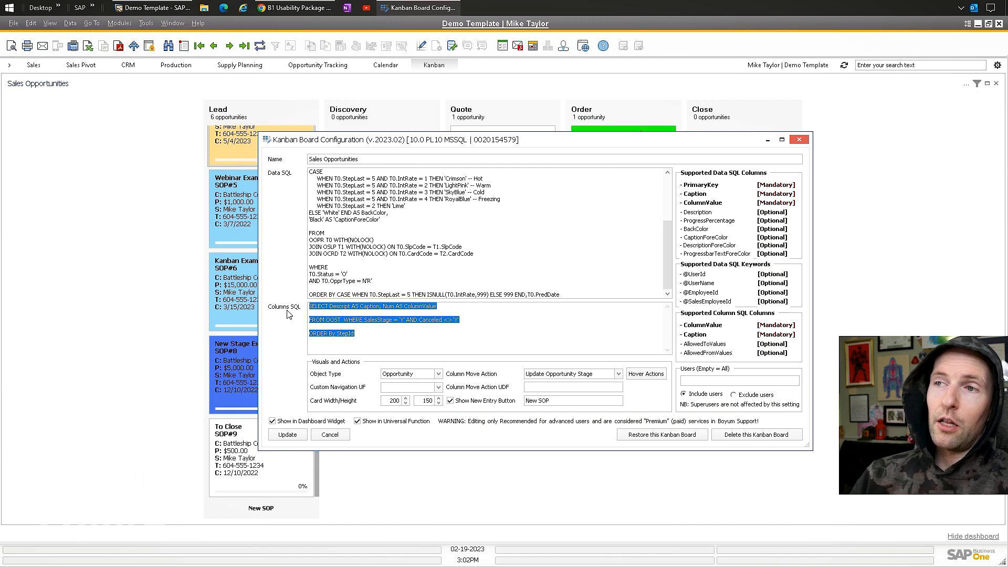
pyautogui.click(363, 333)
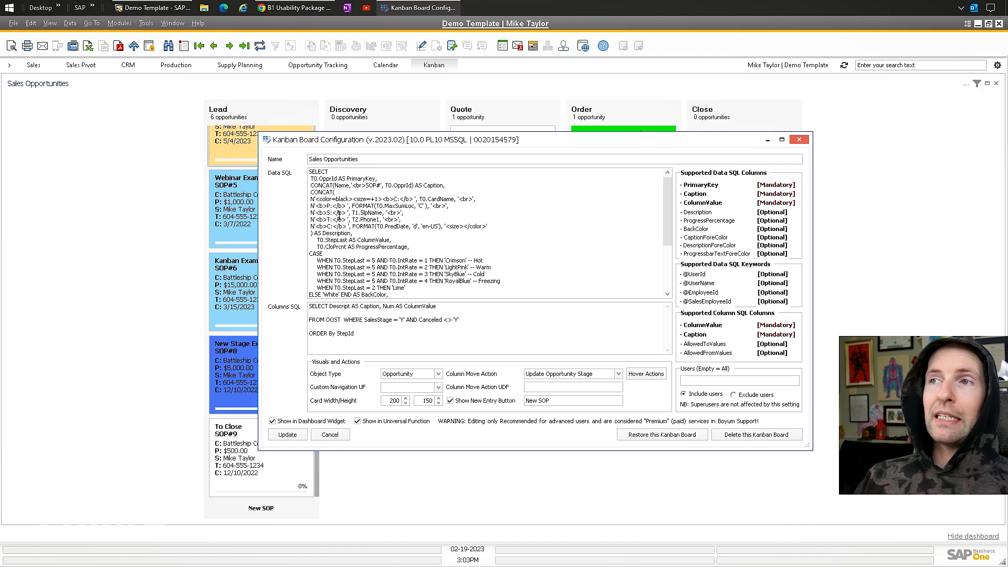
# Review the DevExpress HTML-inspired Text Formatting page's size and bold/italic/underline/strikethrough tags.
pyautogui.click(293, 7)
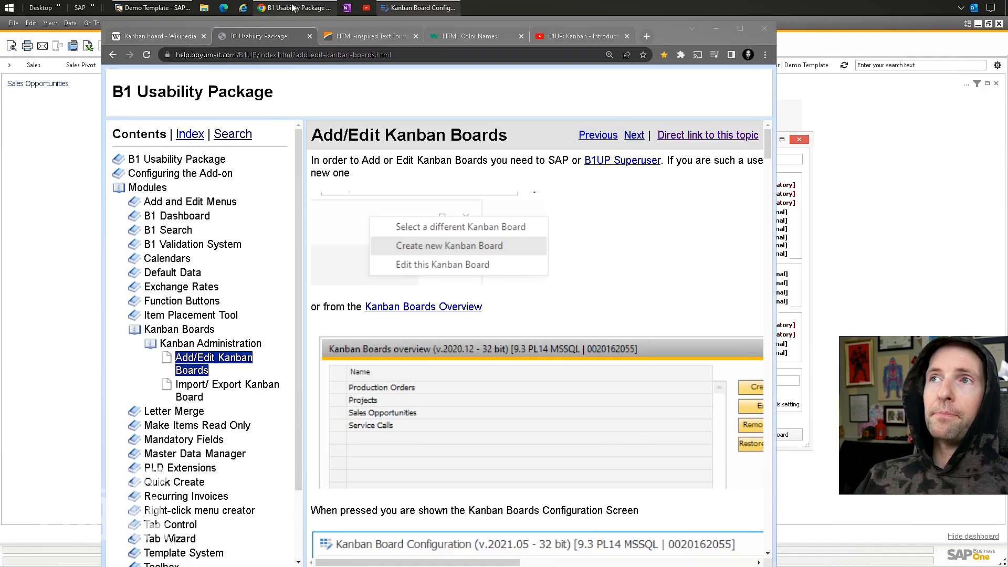
pyautogui.click(367, 35)
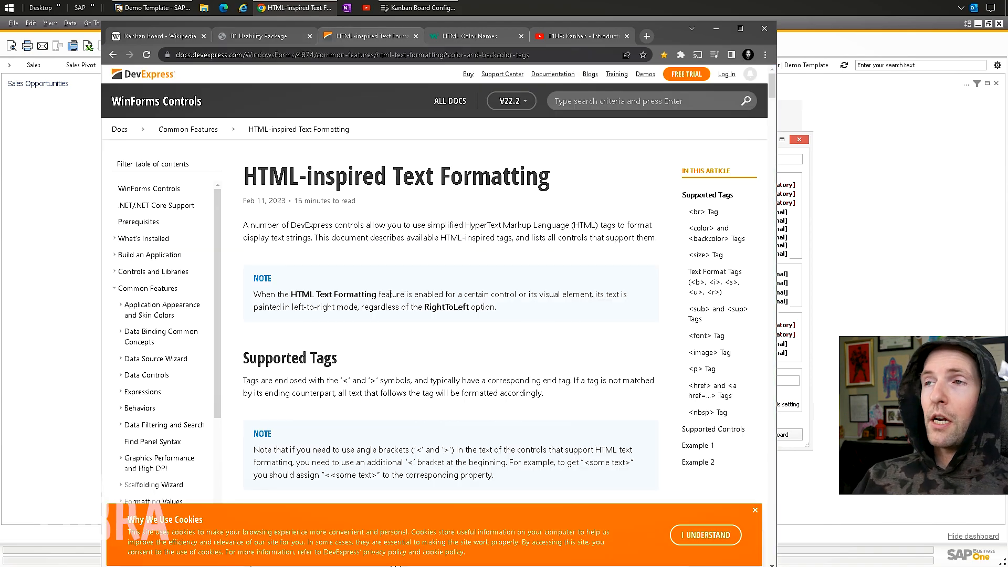
pyautogui.scroll(-3)
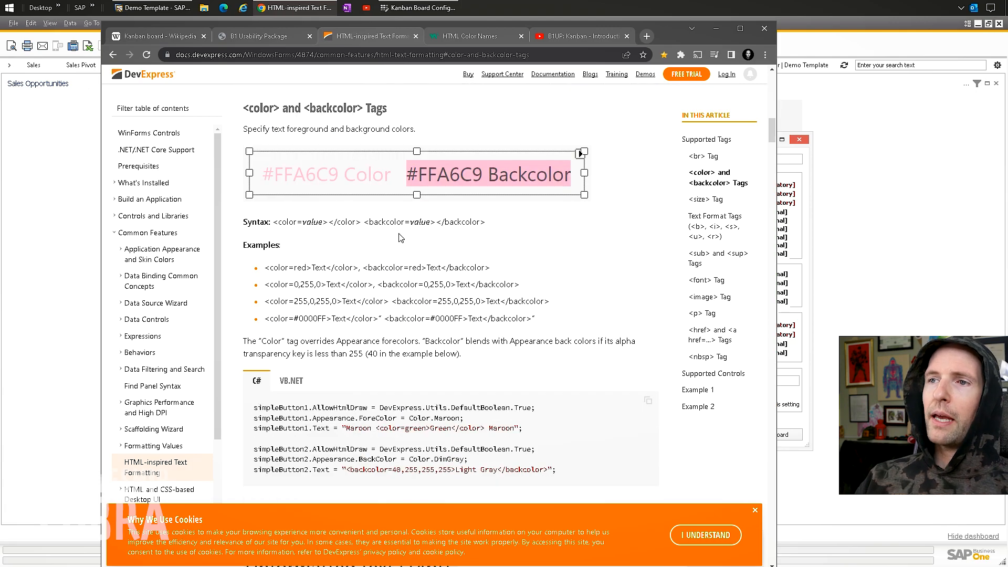
pyautogui.scroll(-3)
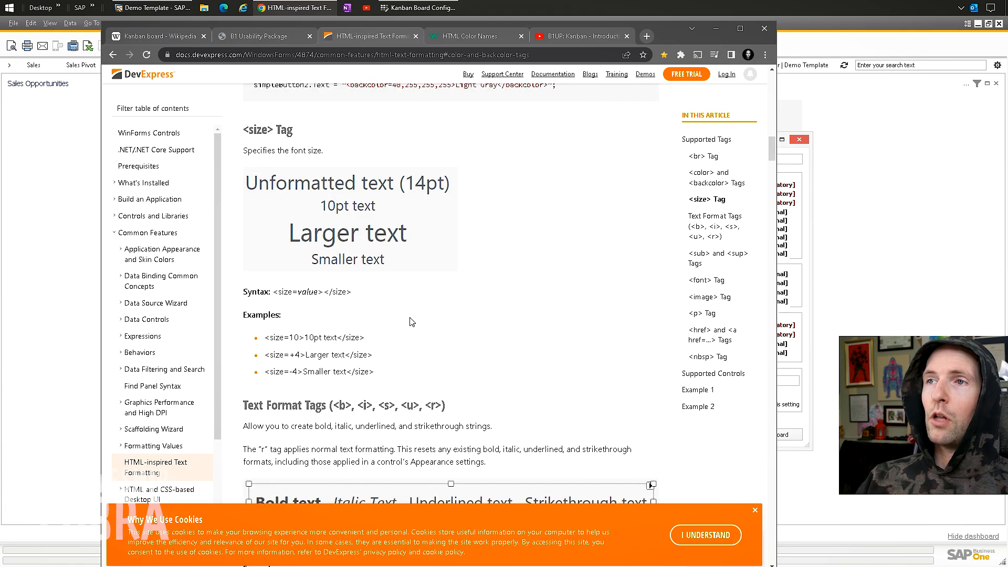
pyautogui.scroll(-3)
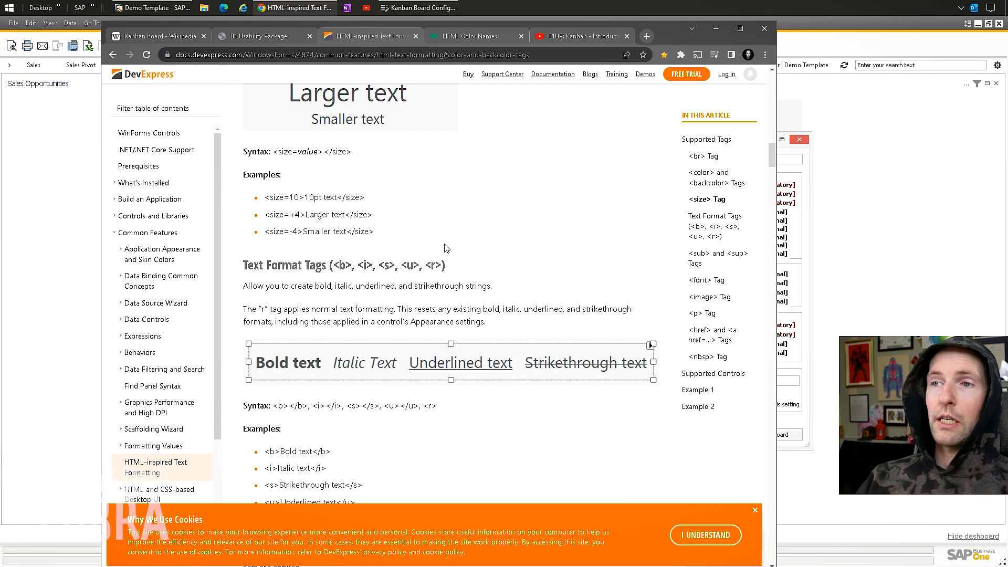
pyautogui.scroll(-3)
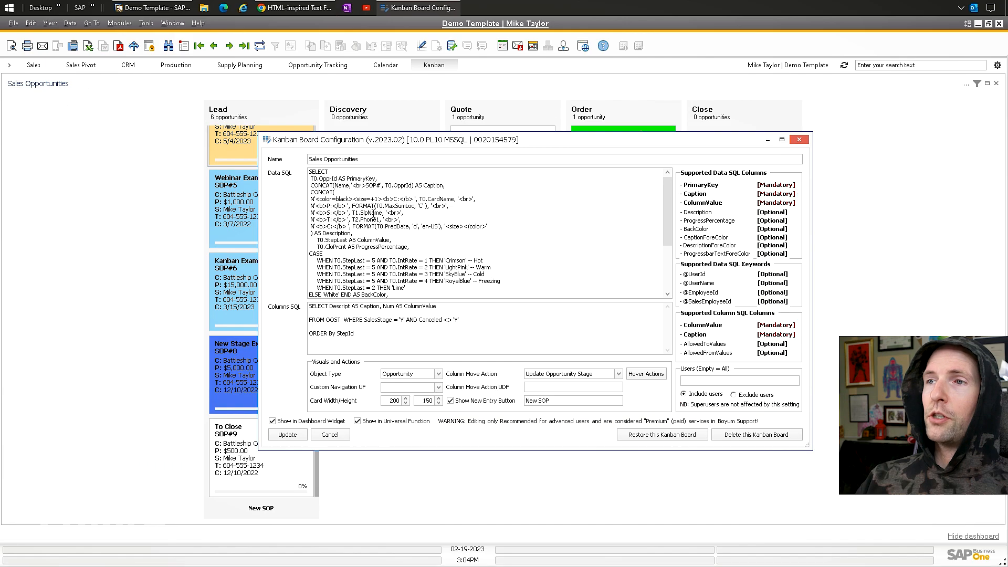
pyautogui.moveTo(309, 260); pyautogui.dragTo(504, 280)
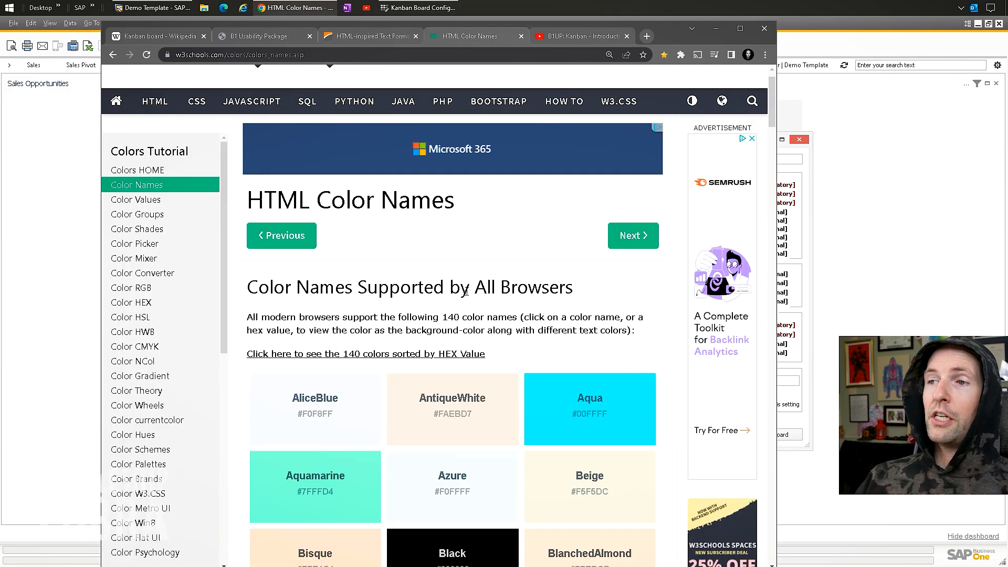
# Scroll the W3Schools HTML Color Names chart down to the dark shades.
pyautogui.scroll(-3)
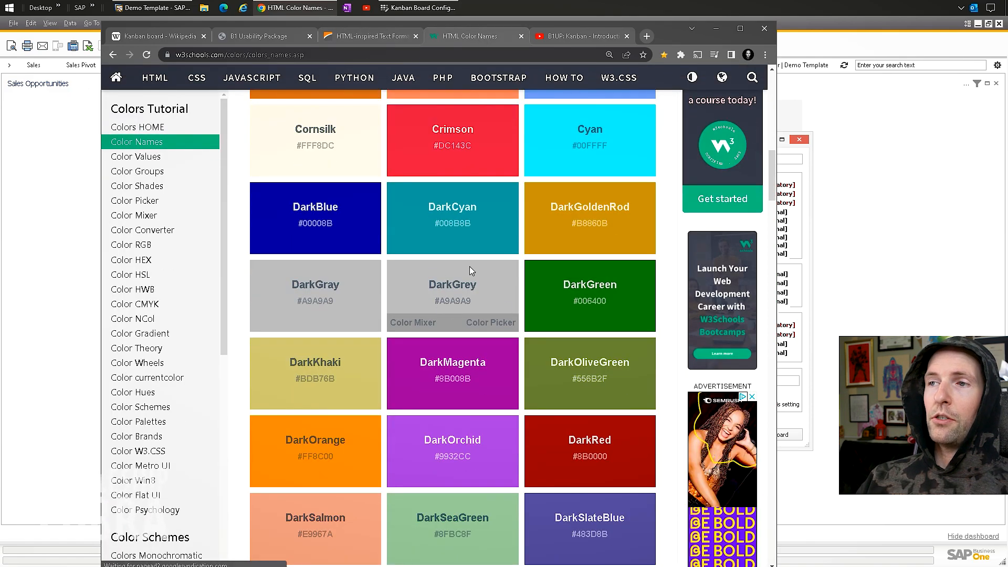
pyautogui.scroll(-3)
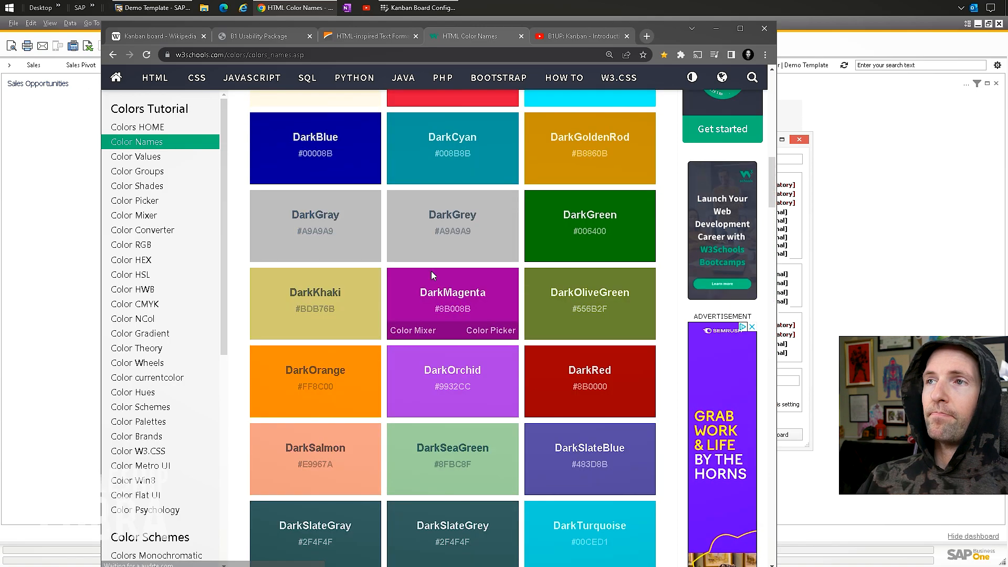
pyautogui.click(419, 7)
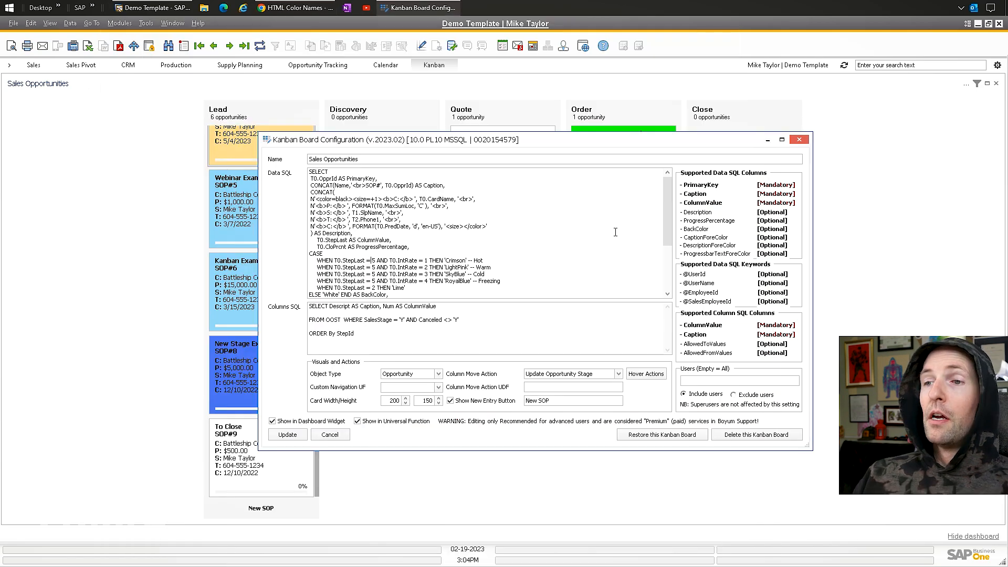
pyautogui.moveTo(382, 395)
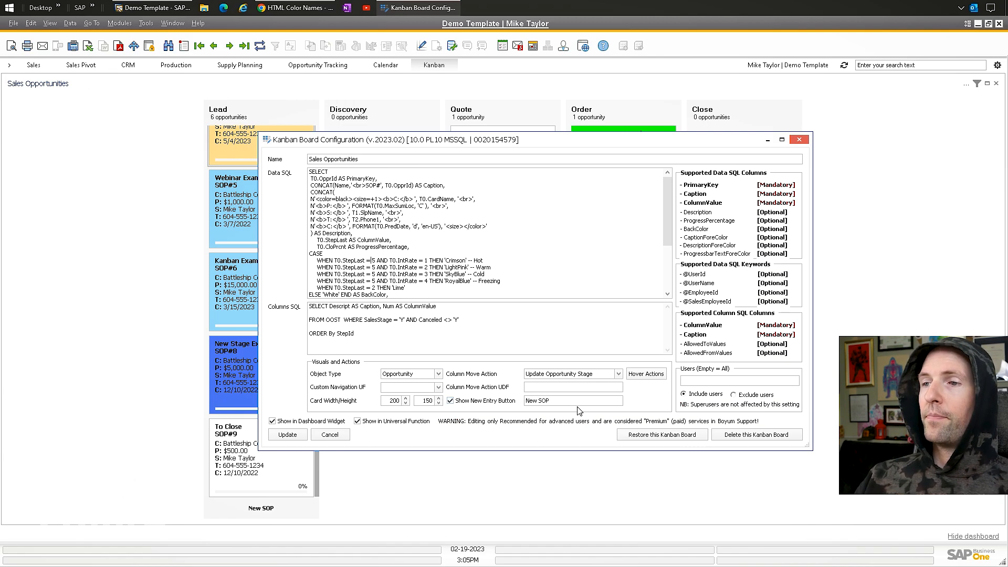
pyautogui.moveTo(375, 388)
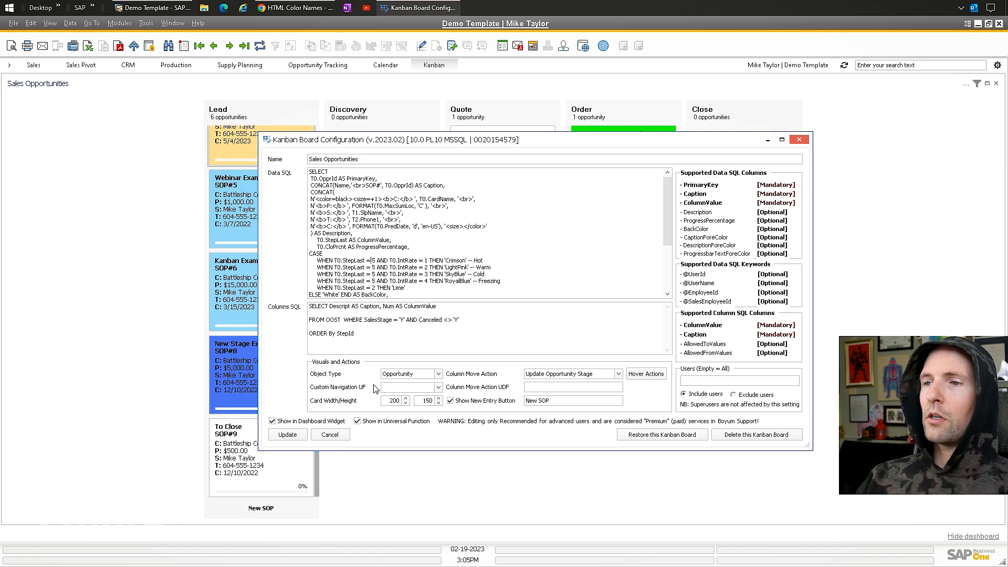
pyautogui.moveTo(324, 389)
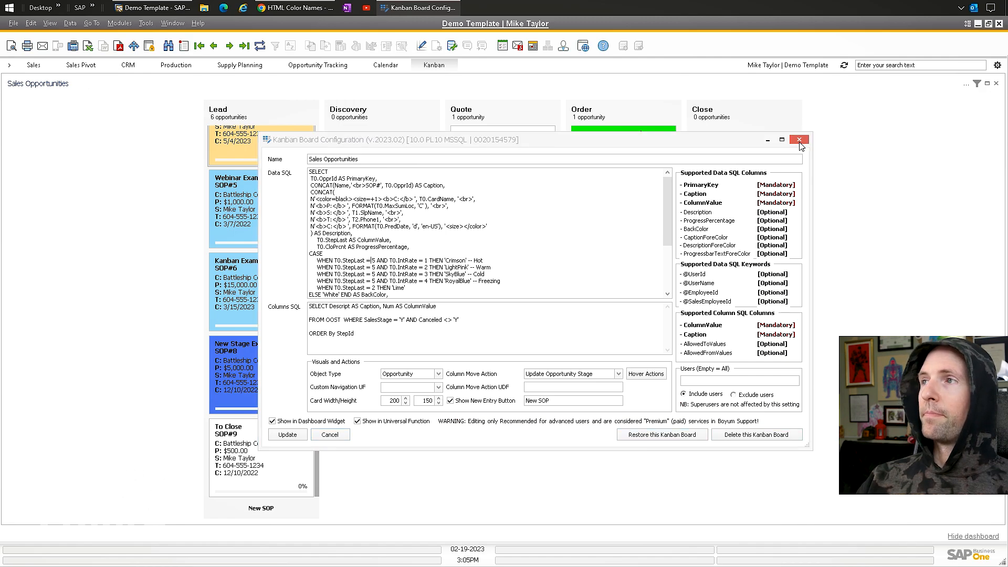
# Close the Sales Opportunities configuration and switch the dashboard to the Production Orders board.
pyautogui.click(798, 140)
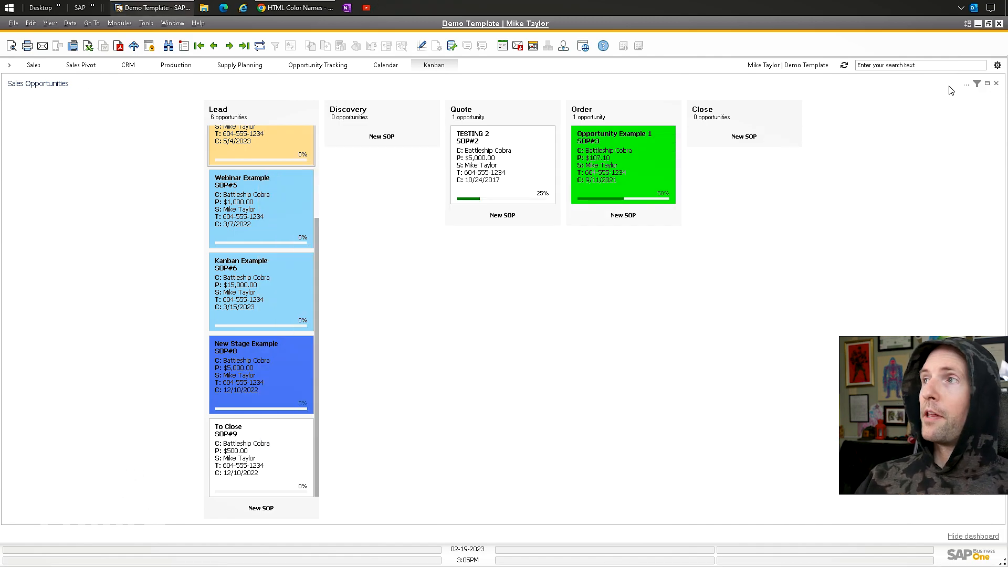
pyautogui.click(965, 84)
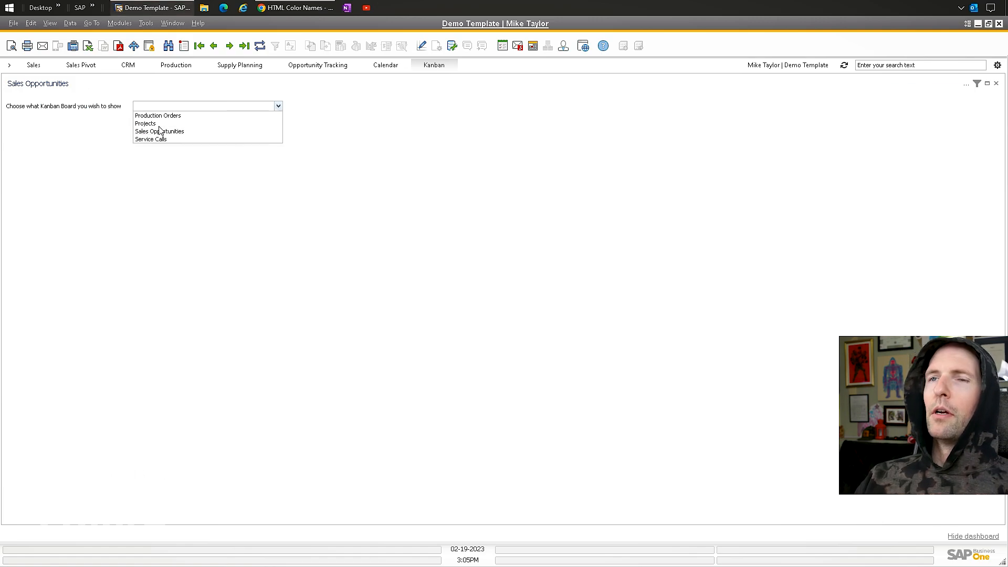
pyautogui.click(158, 116)
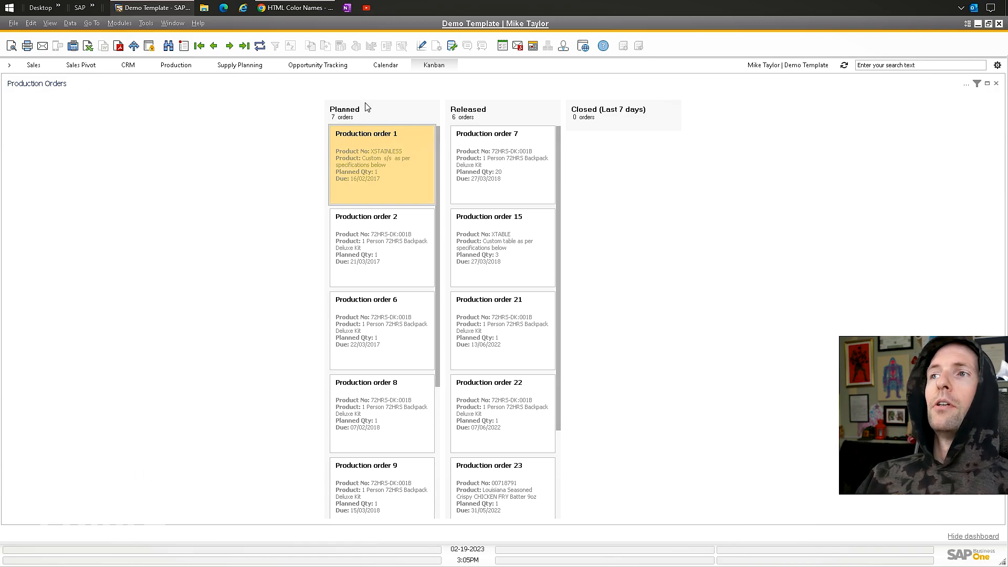
pyautogui.moveTo(534, 156)
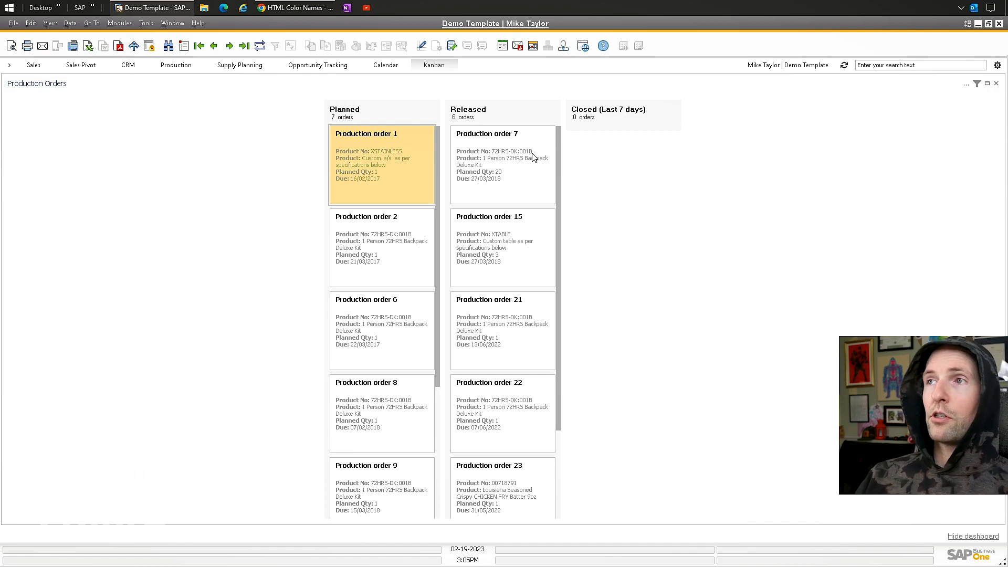
pyautogui.moveTo(587, 167)
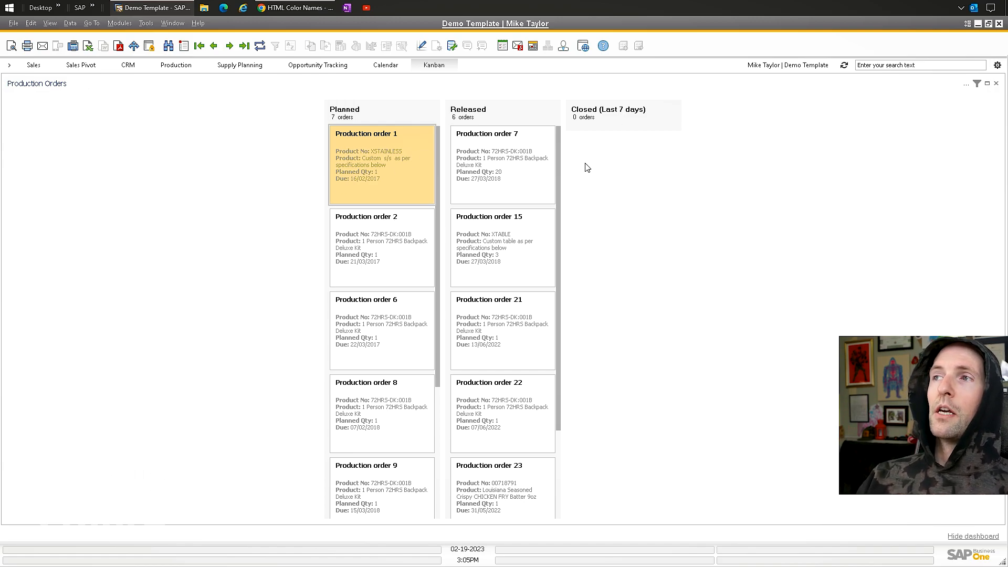
pyautogui.moveTo(646, 170)
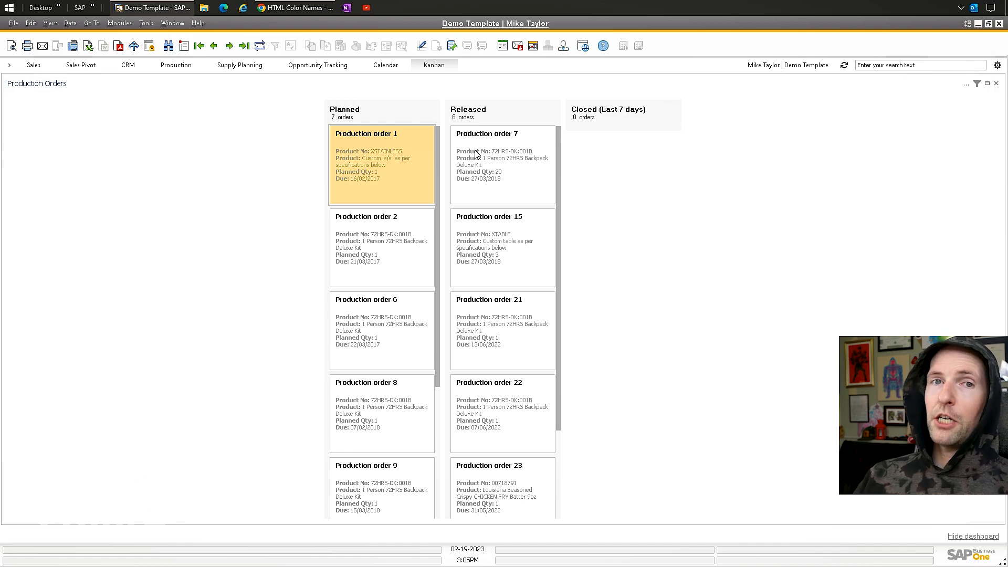
pyautogui.moveTo(340, 122)
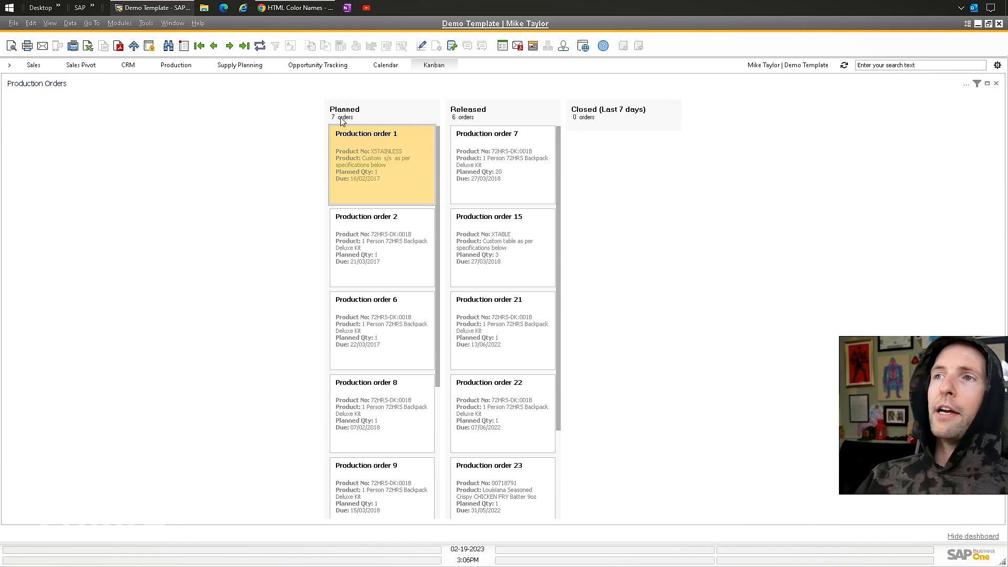
pyautogui.moveTo(667, 178)
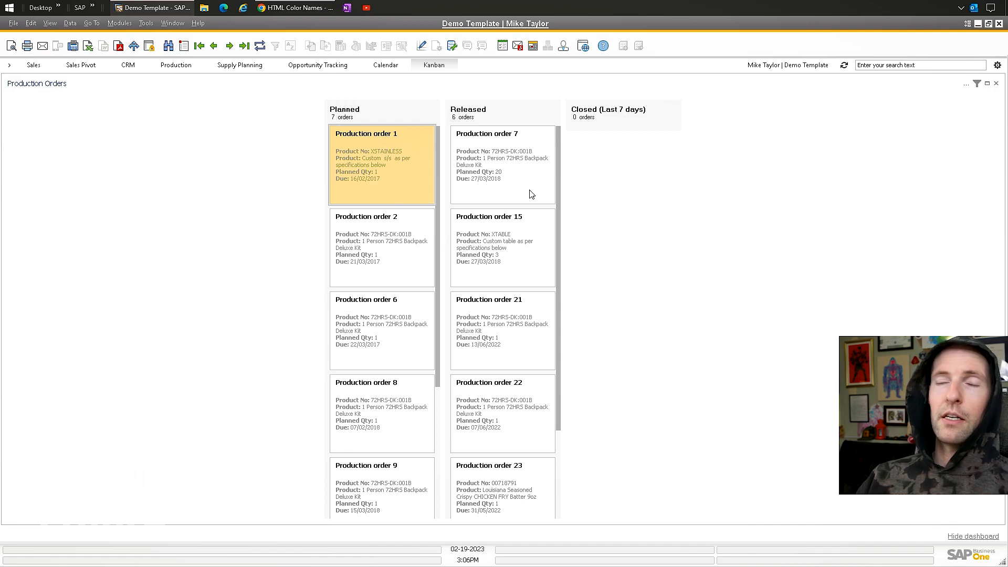
pyautogui.moveTo(387, 161)
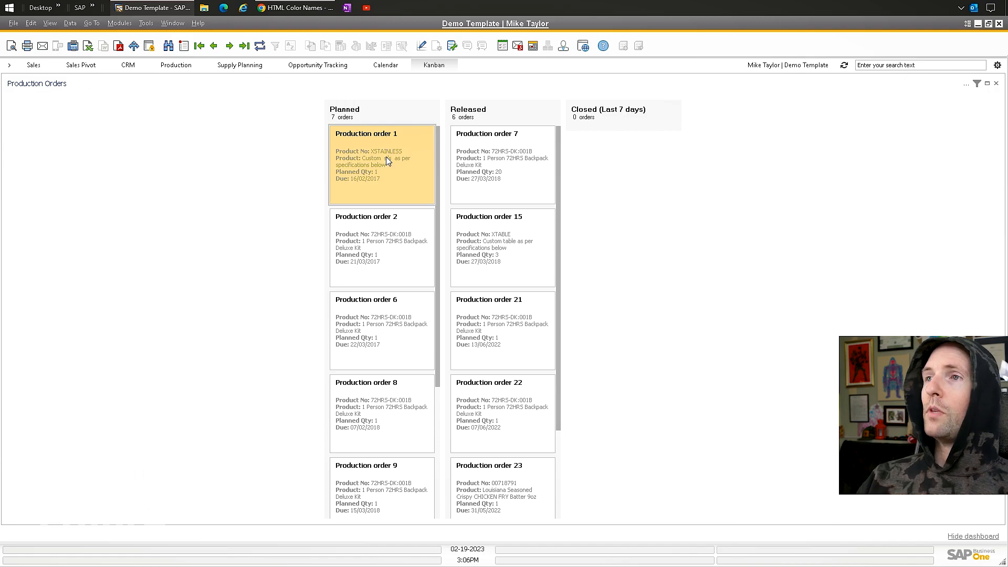
pyautogui.moveTo(935, 98)
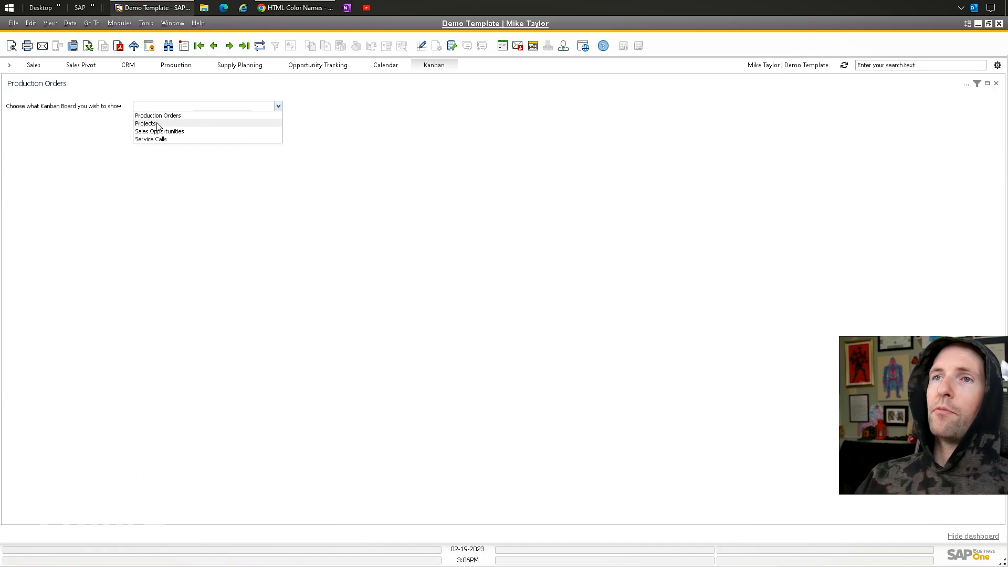
# Show the Projects Kanban board, then bring up the card search filter.
pyautogui.click(145, 124)
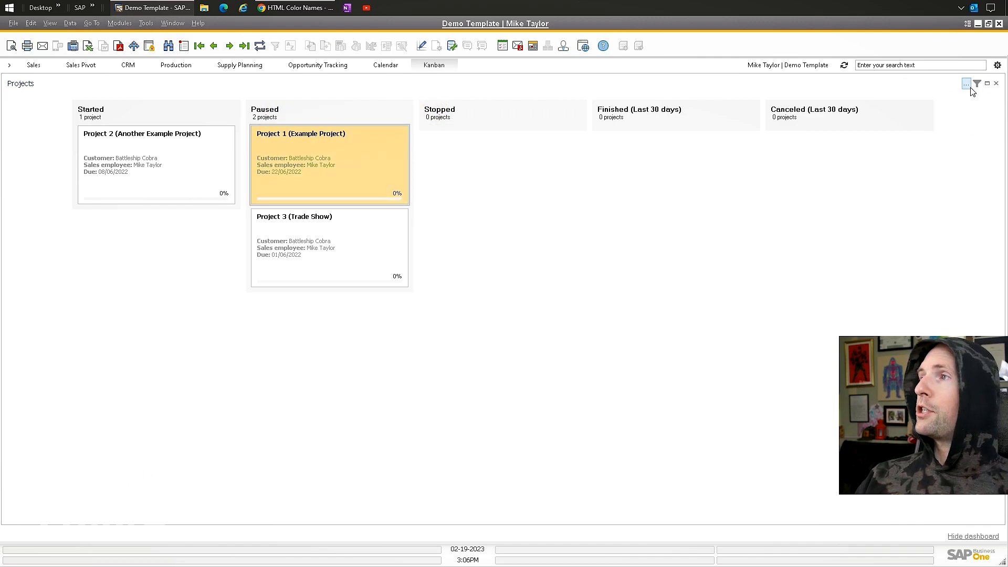
pyautogui.click(965, 84)
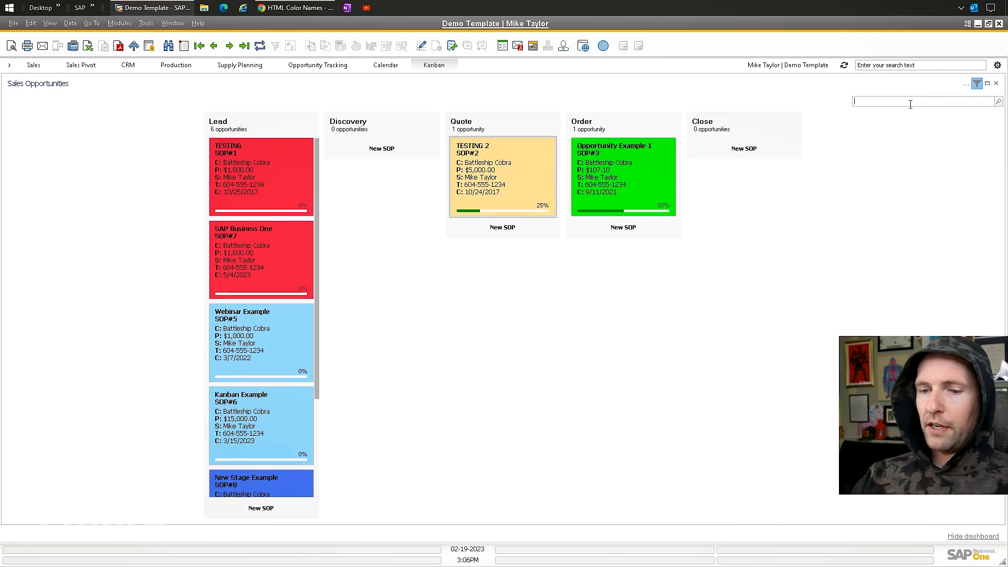
# Filter the Sales Opportunities cards by the search term 'testing'.
pyautogui.write('testing')
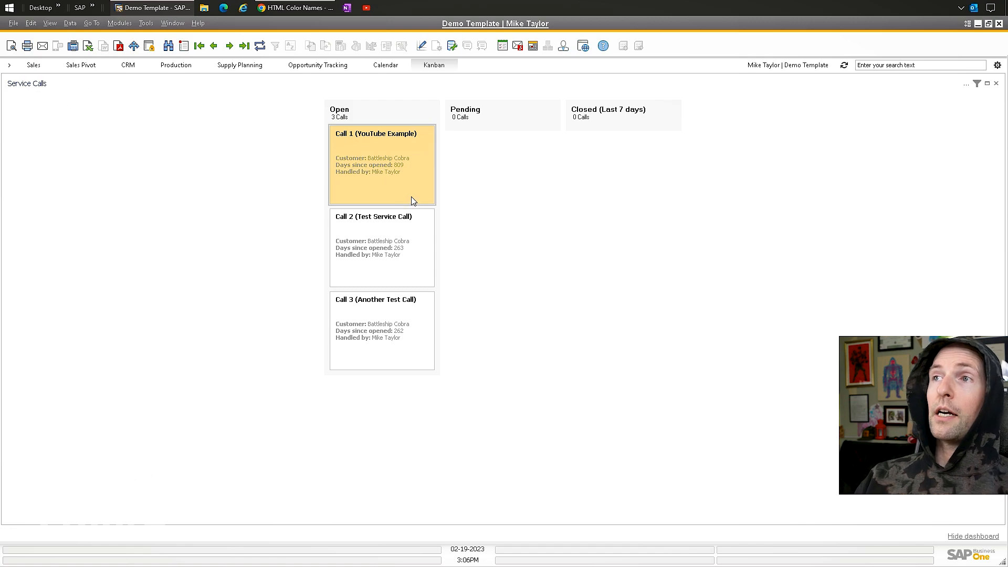
pyautogui.moveTo(350, 158)
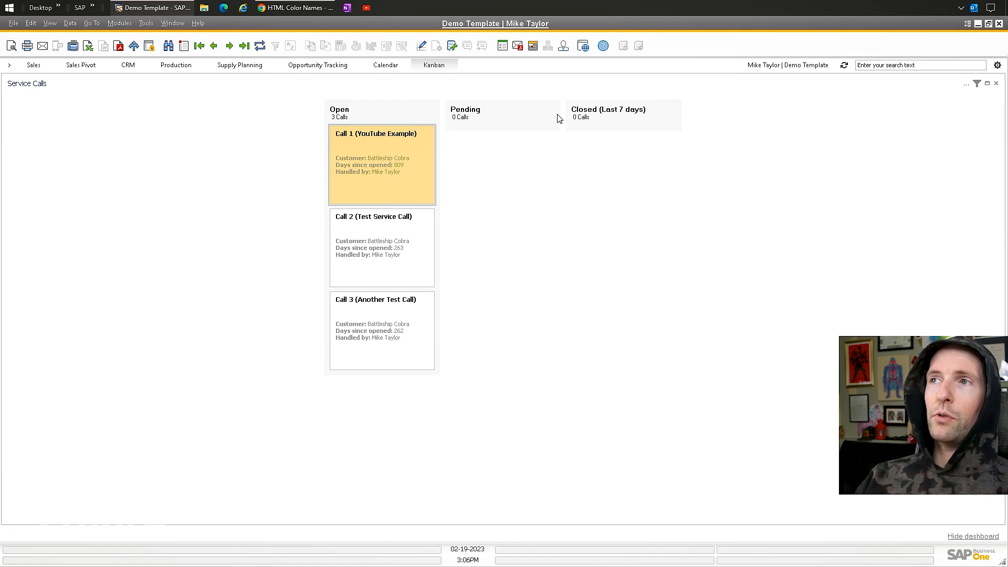
pyautogui.moveTo(386, 84)
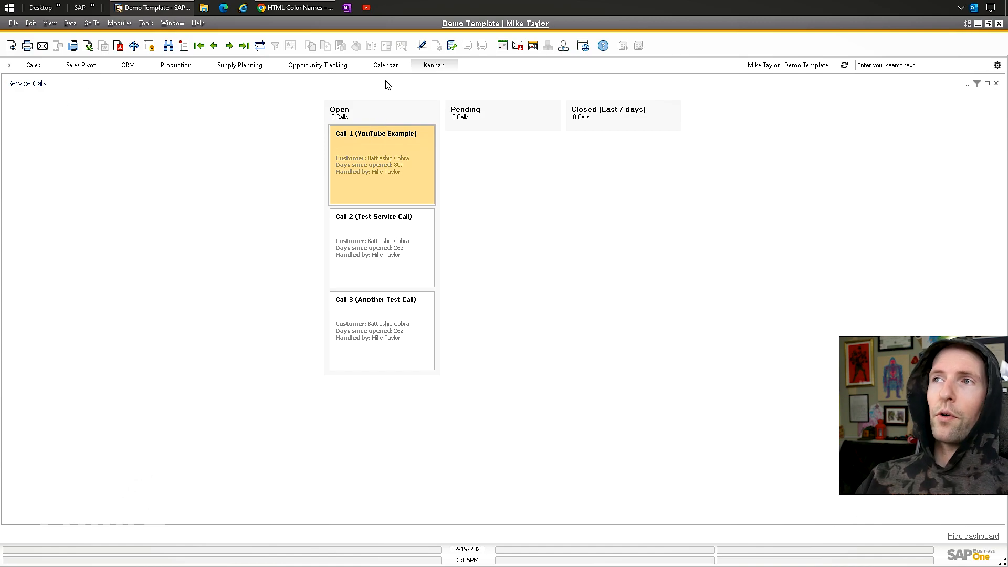
pyautogui.moveTo(253, 165)
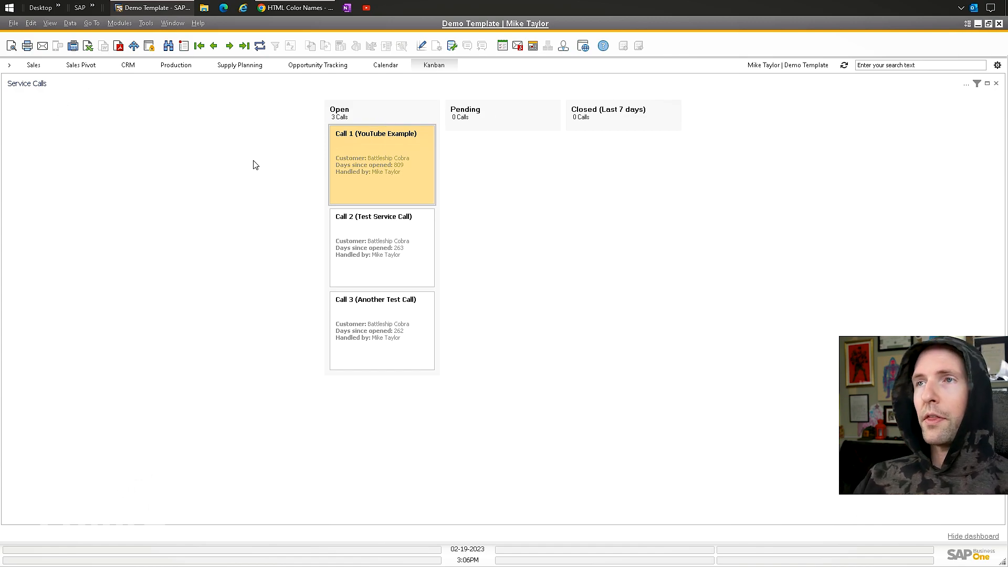
pyautogui.moveTo(539, 198)
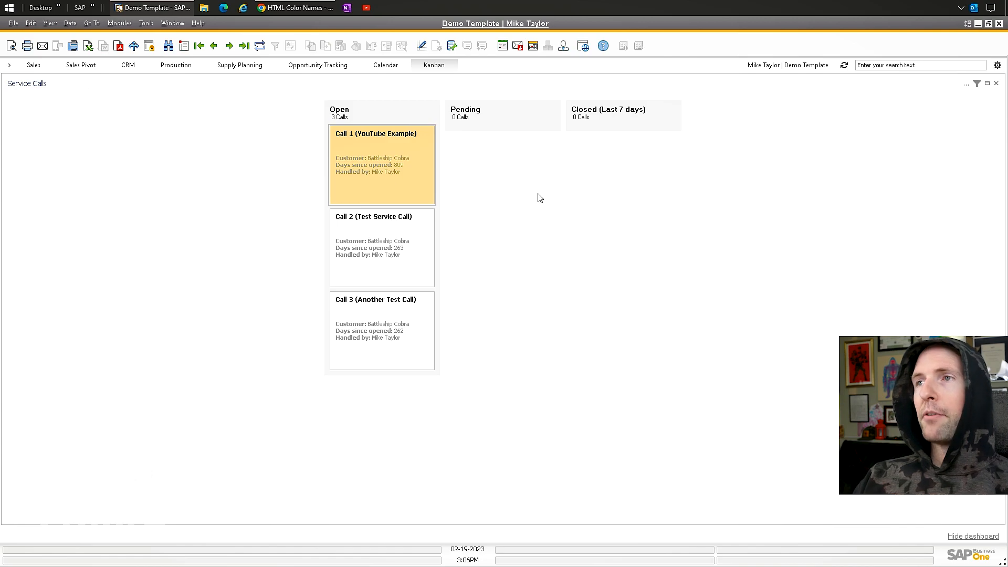
pyautogui.moveTo(296, 148)
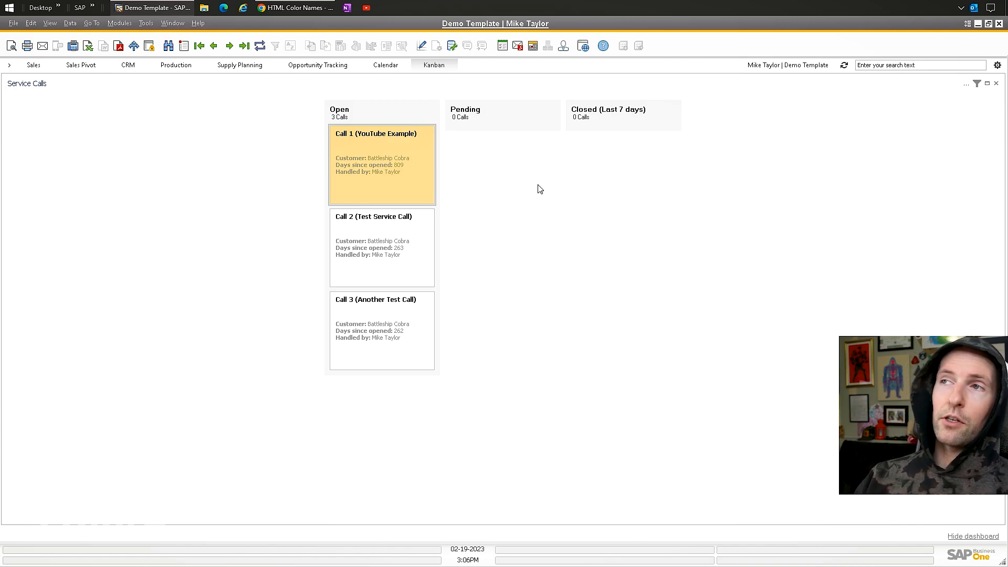
# Show the Service Calls board, then bring up the B1UP Kanban introduction YouTube video via the help resources.
pyautogui.doubleClick(382, 164)
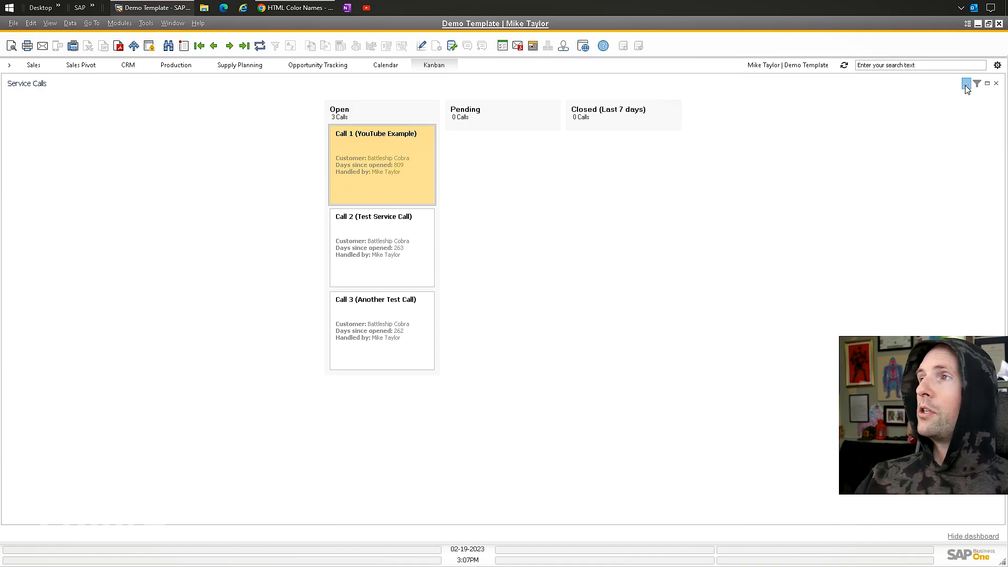
pyautogui.click(966, 84)
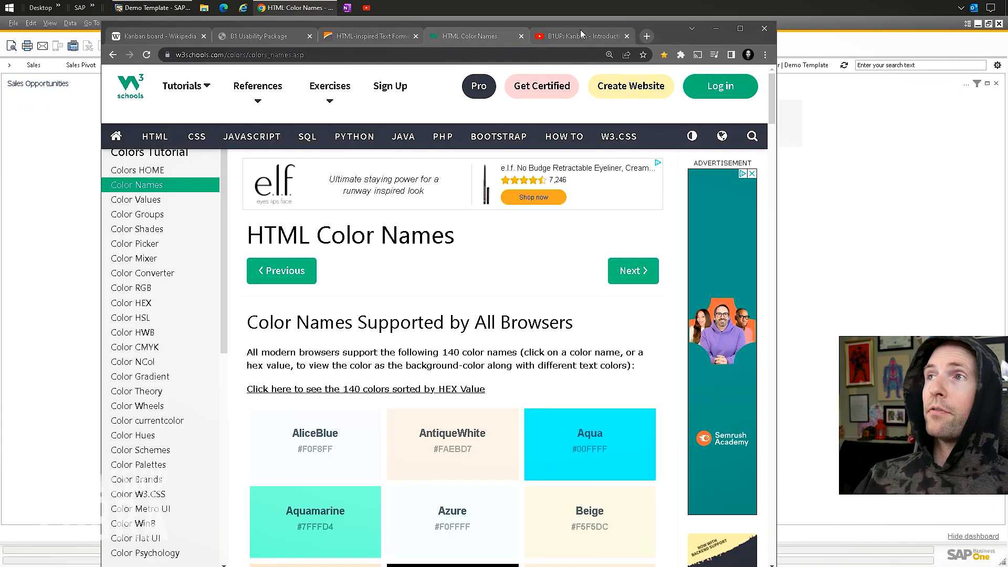
pyautogui.click(578, 36)
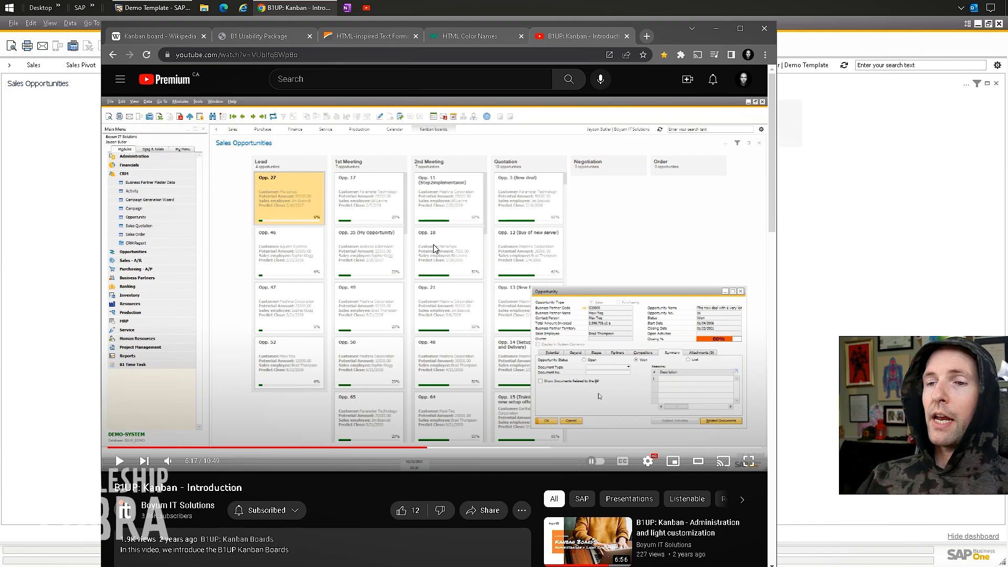